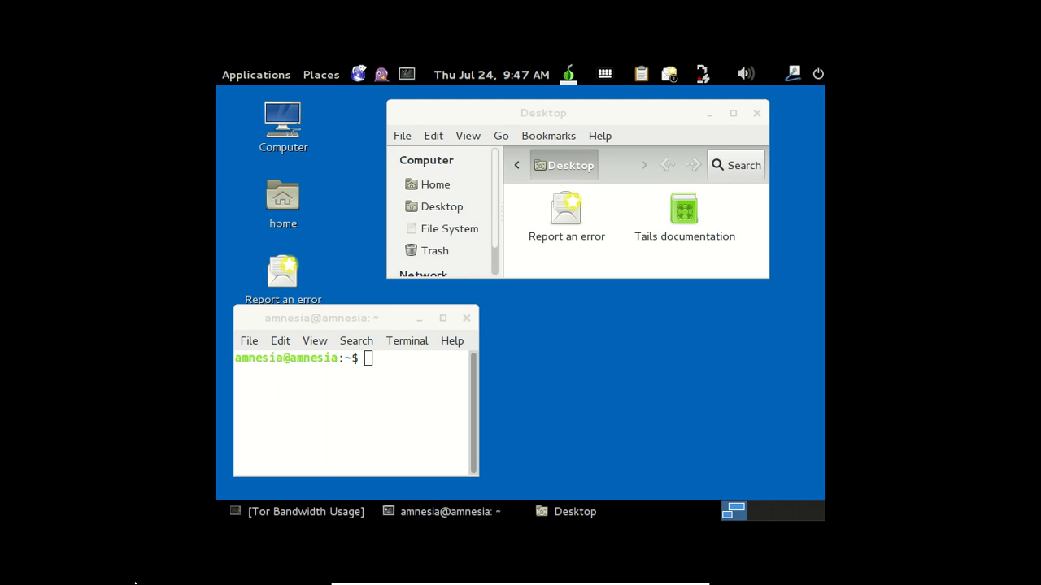
mouse_move(465, 374)
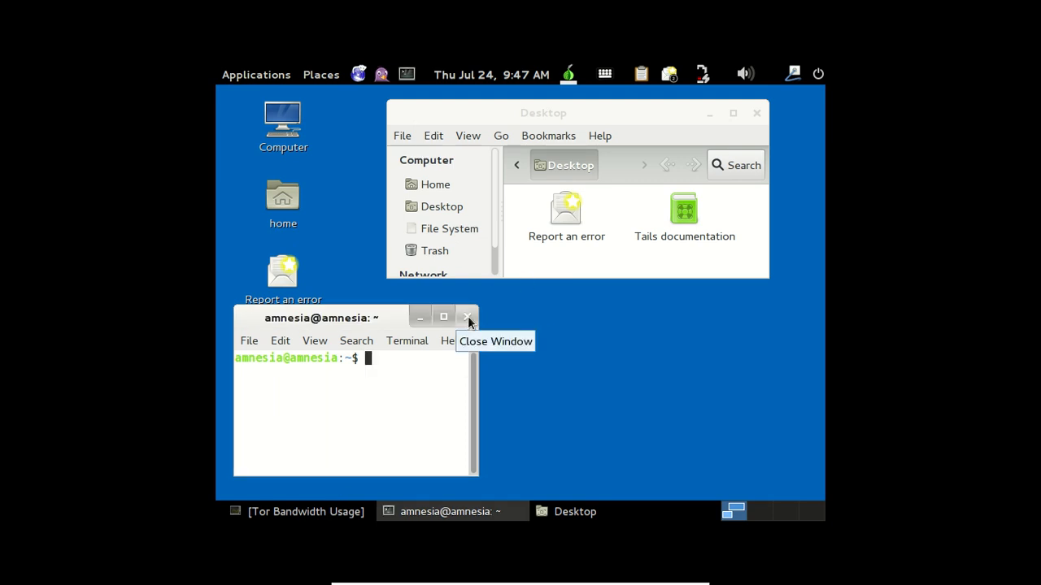
- Close the terminal window so only the Desktop folder window remains
left_click(468, 317)
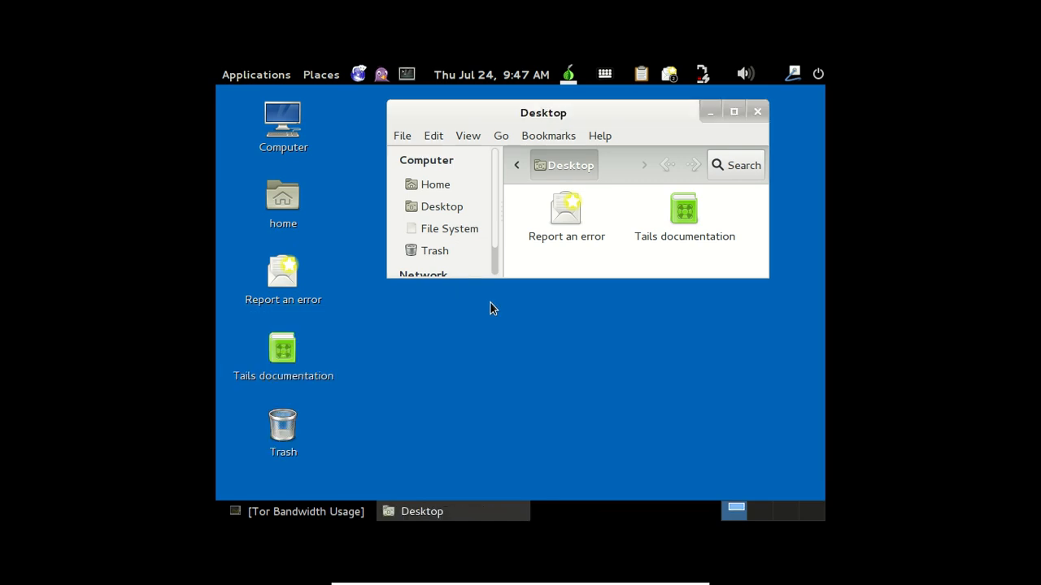
mouse_move(514, 335)
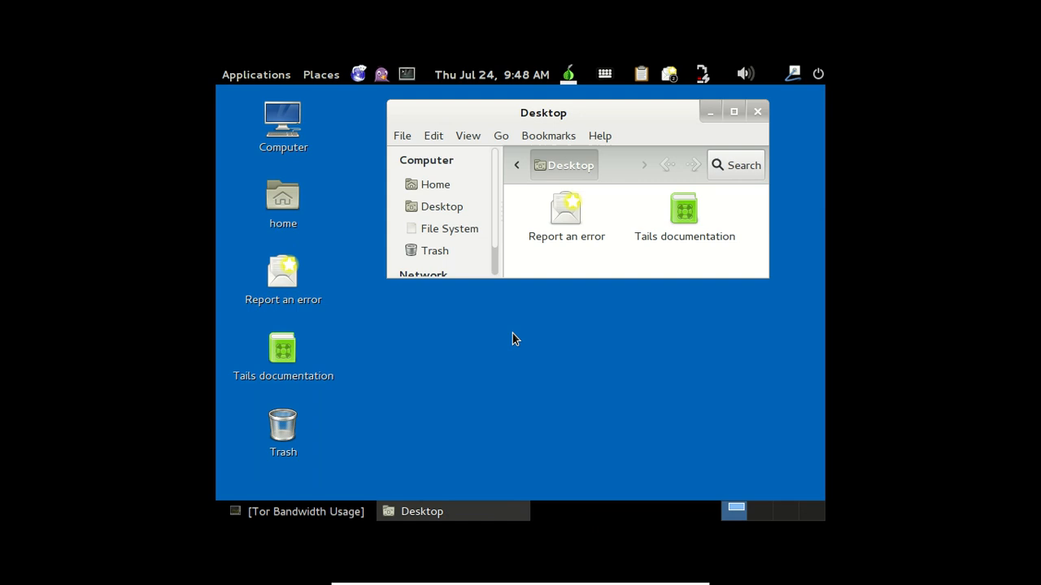
mouse_move(519, 355)
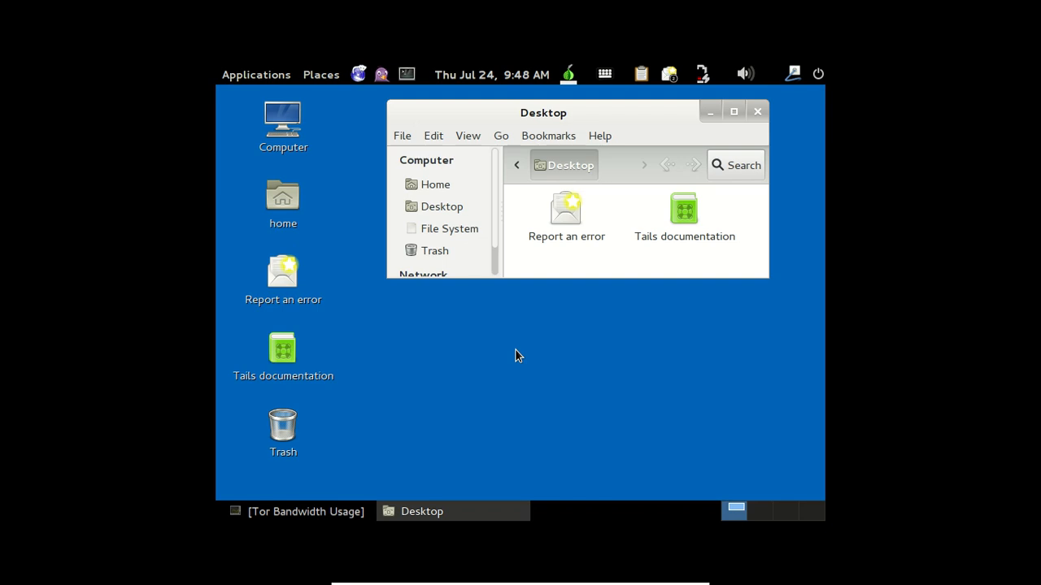
mouse_move(524, 350)
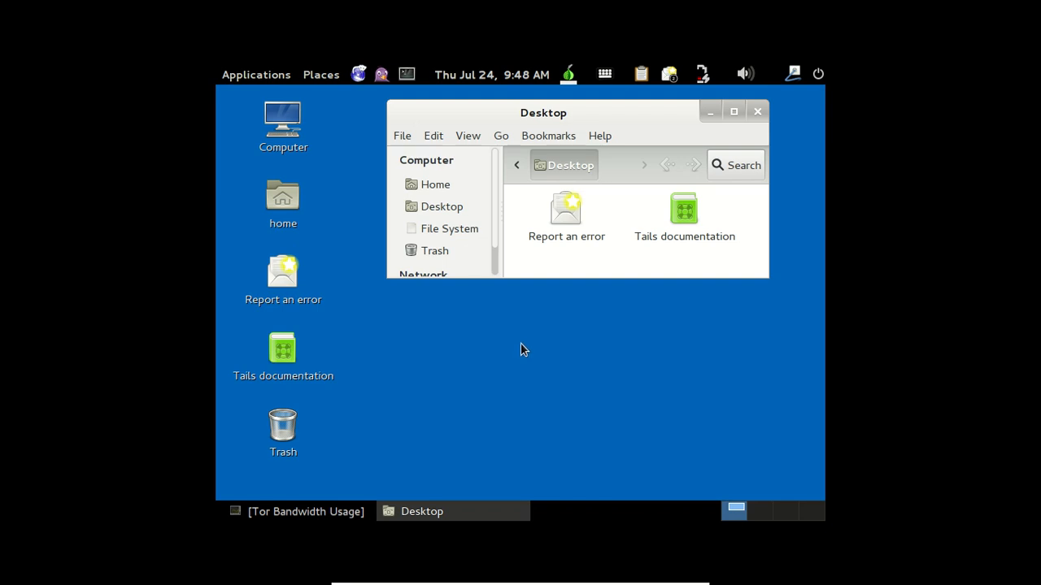
mouse_move(525, 356)
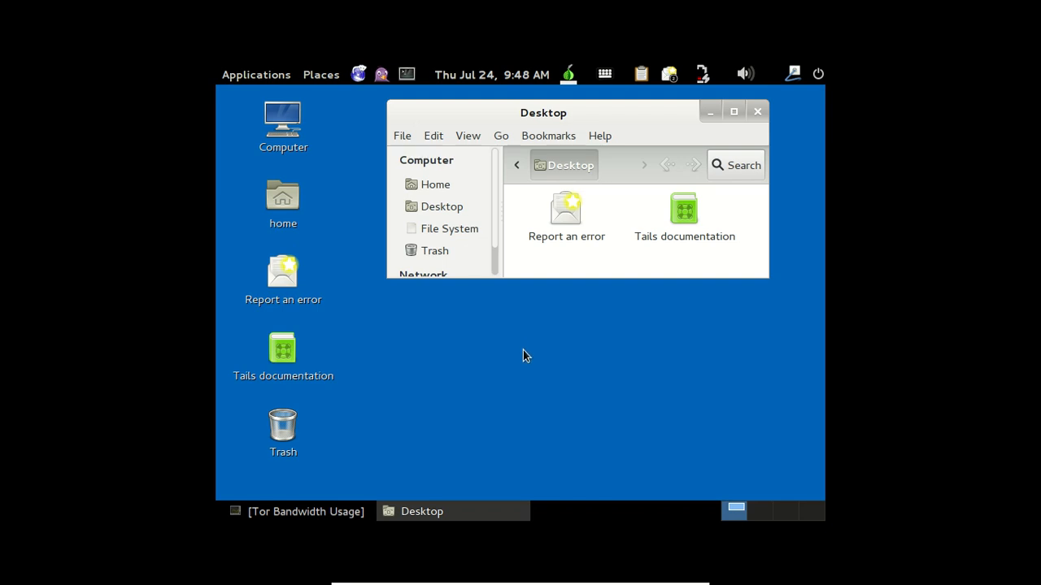
mouse_move(514, 399)
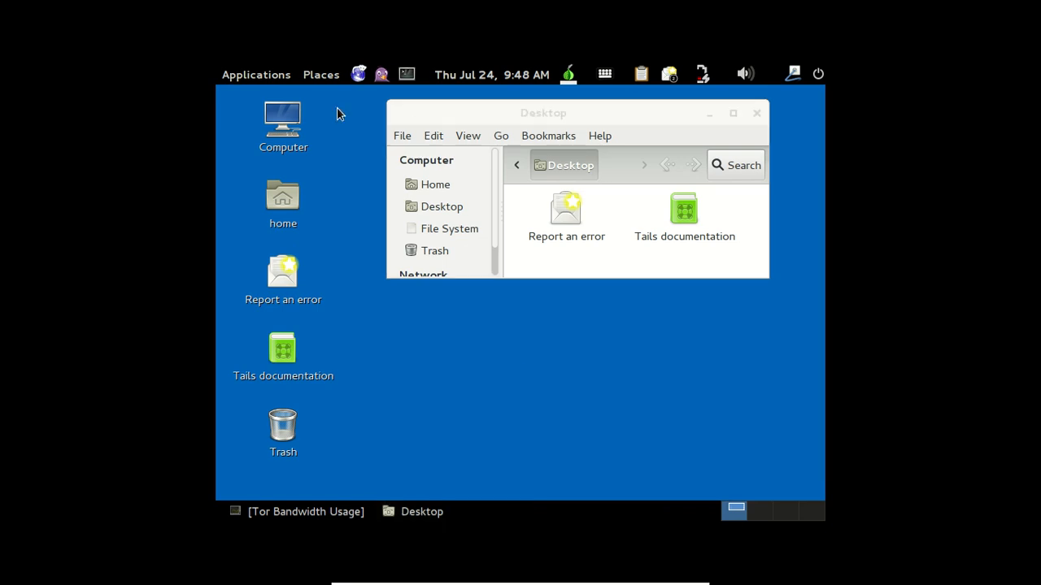
left_click(320, 74)
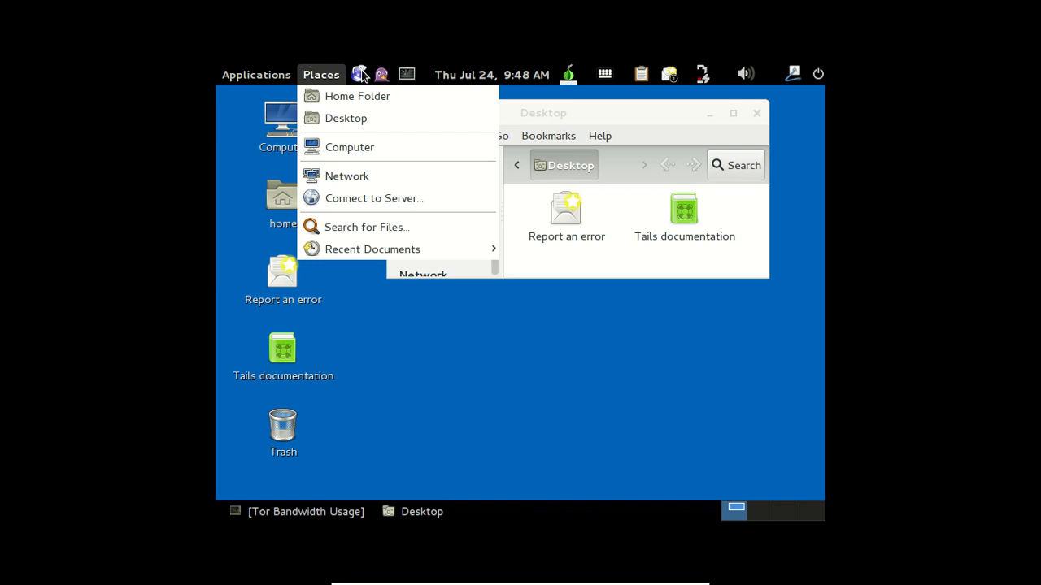
left_click(256, 74)
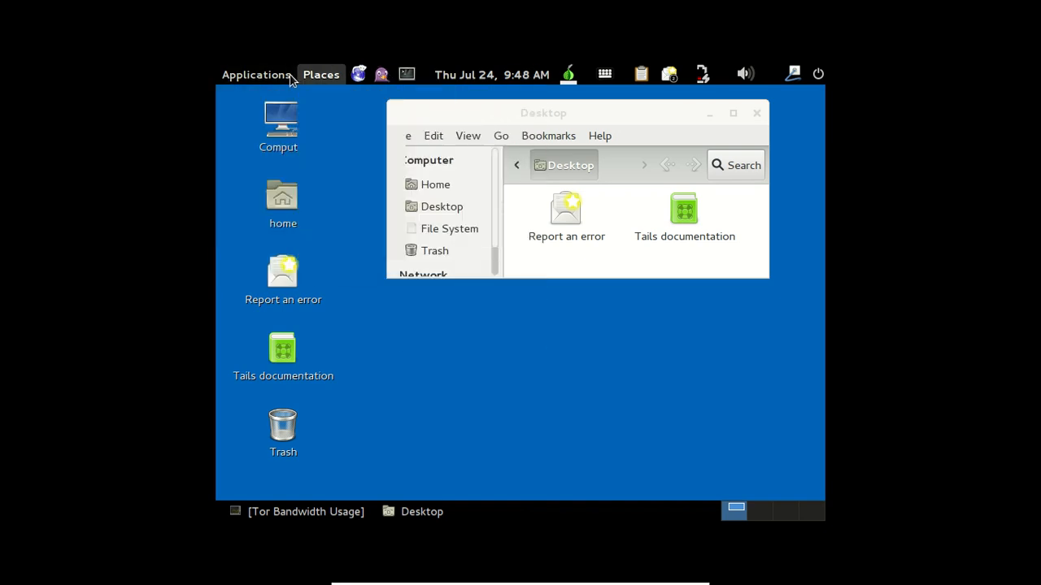
left_click(256, 74)
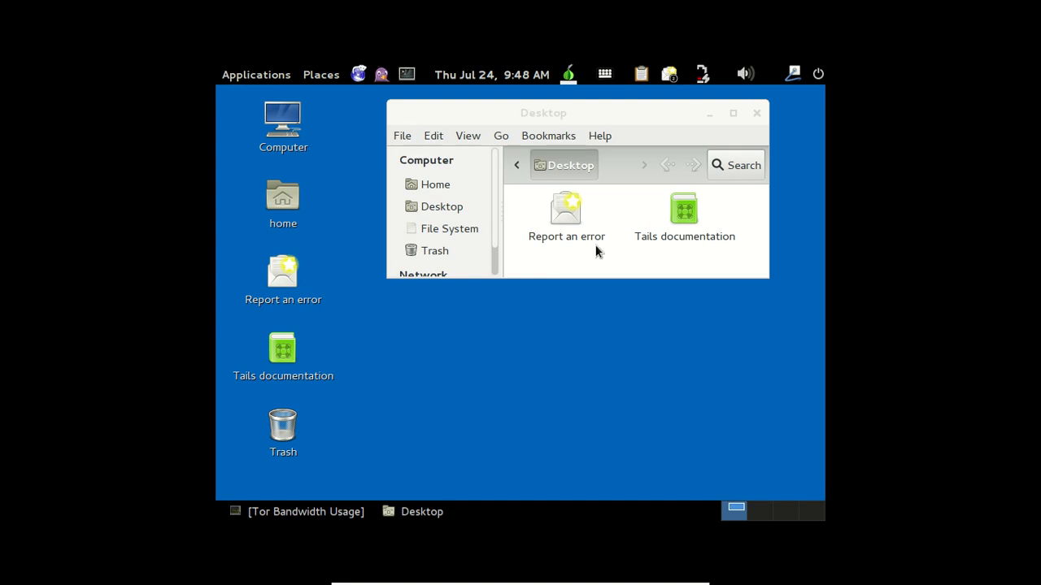
mouse_move(228, 157)
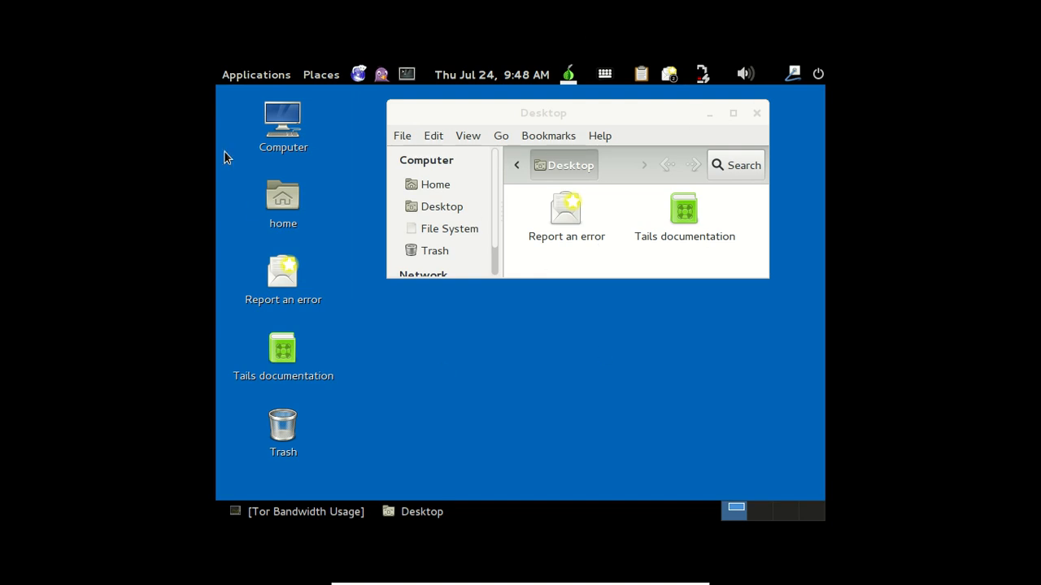
left_click(255, 74)
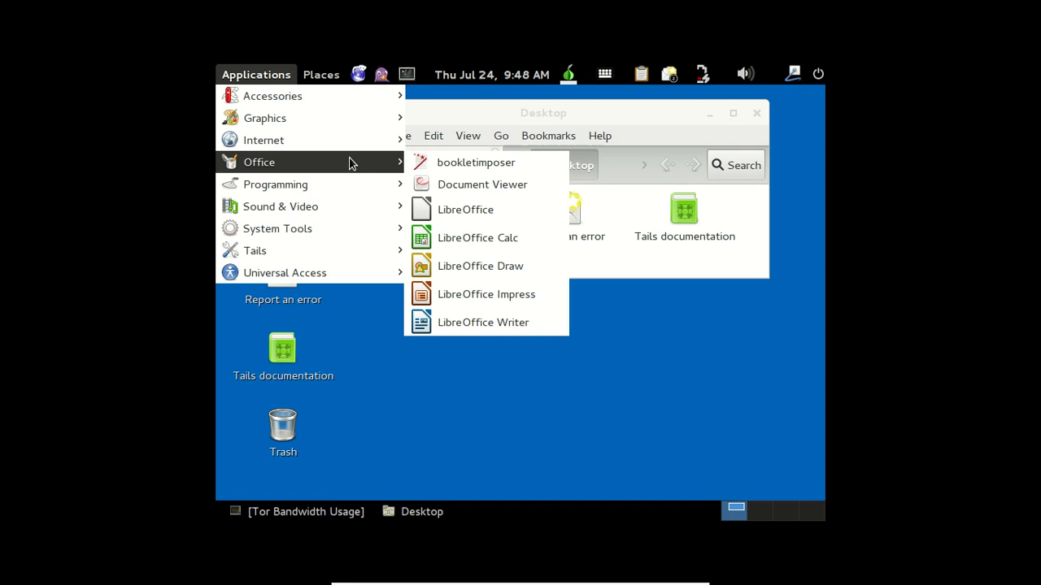
mouse_move(466, 209)
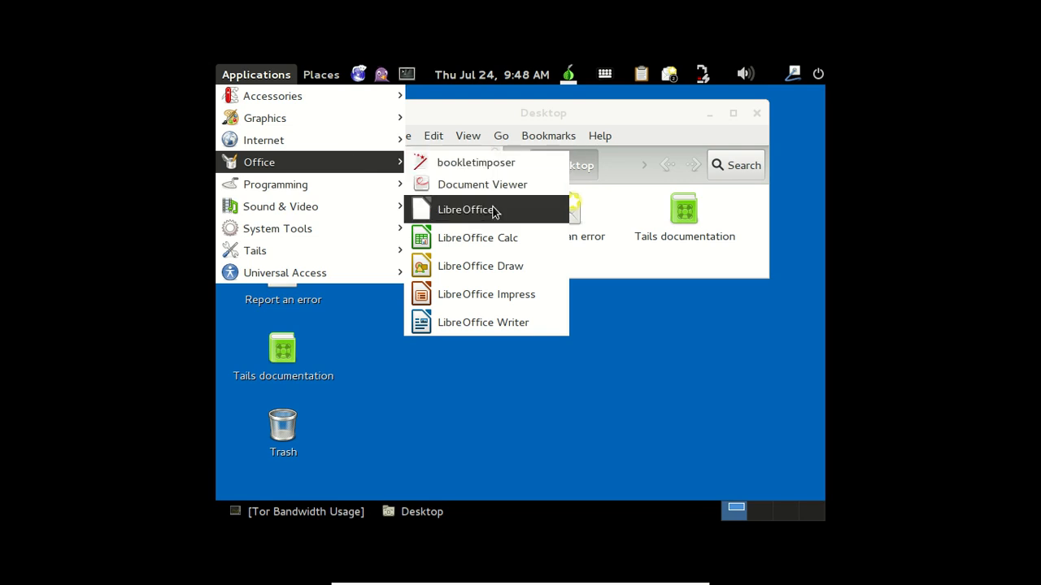
mouse_move(483, 322)
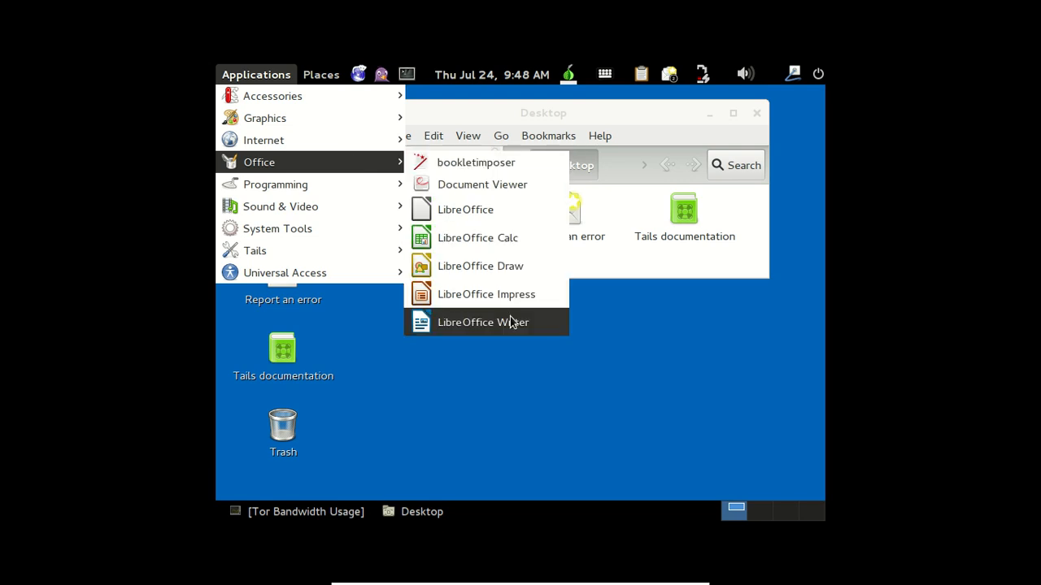
mouse_move(483, 322)
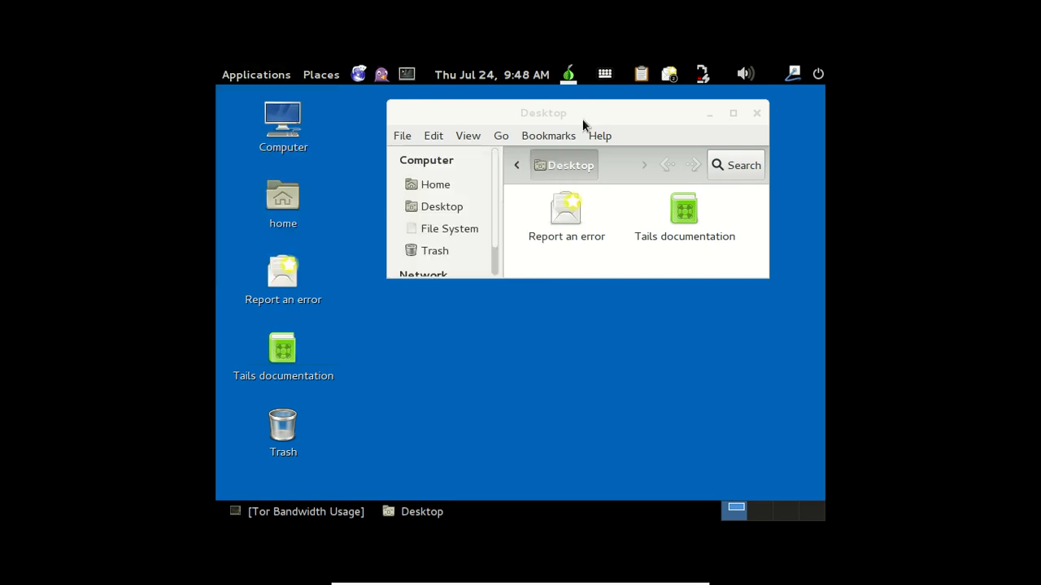
mouse_move(451, 104)
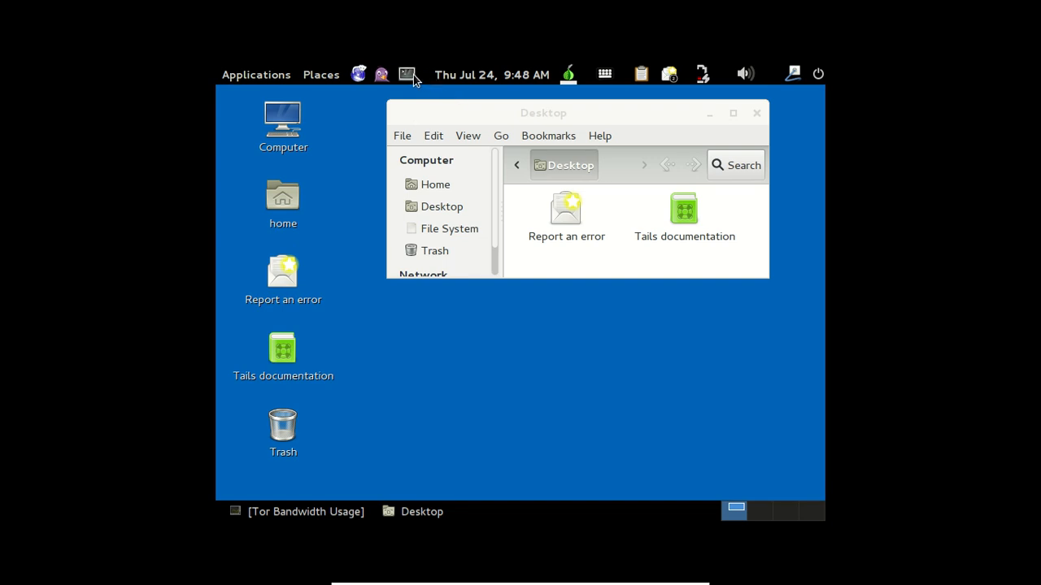
- Open a new terminal and run uname -a to show the Linux 3.14 i686 Debian kernel
left_click(407, 74)
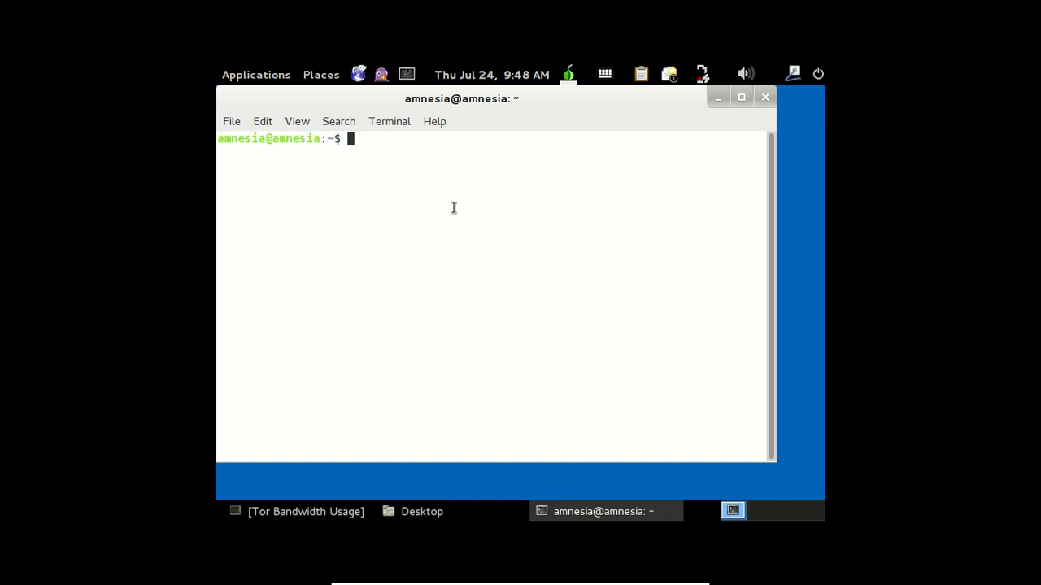
type("uname -a")
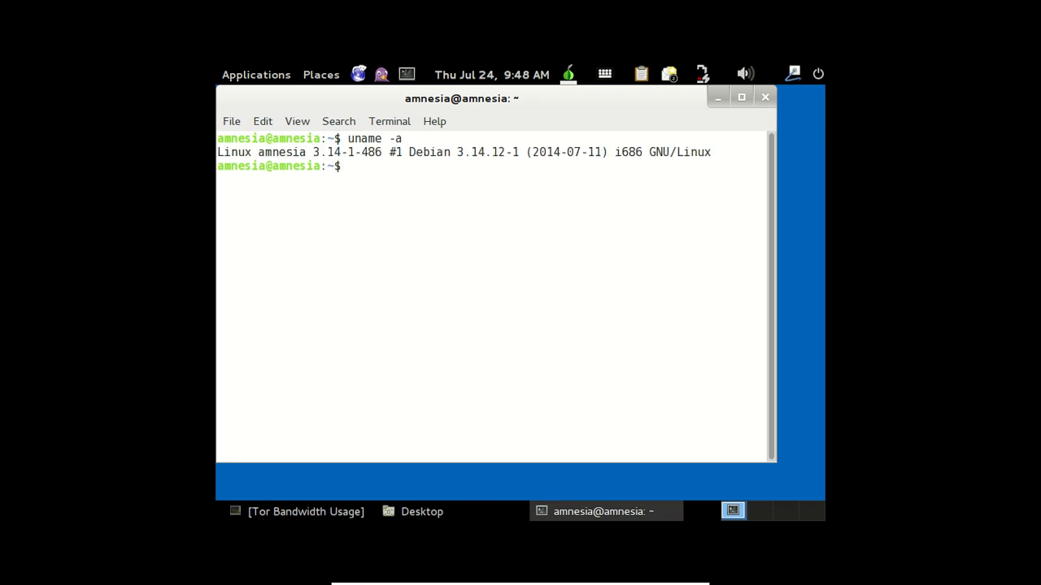
double_click(319, 152)
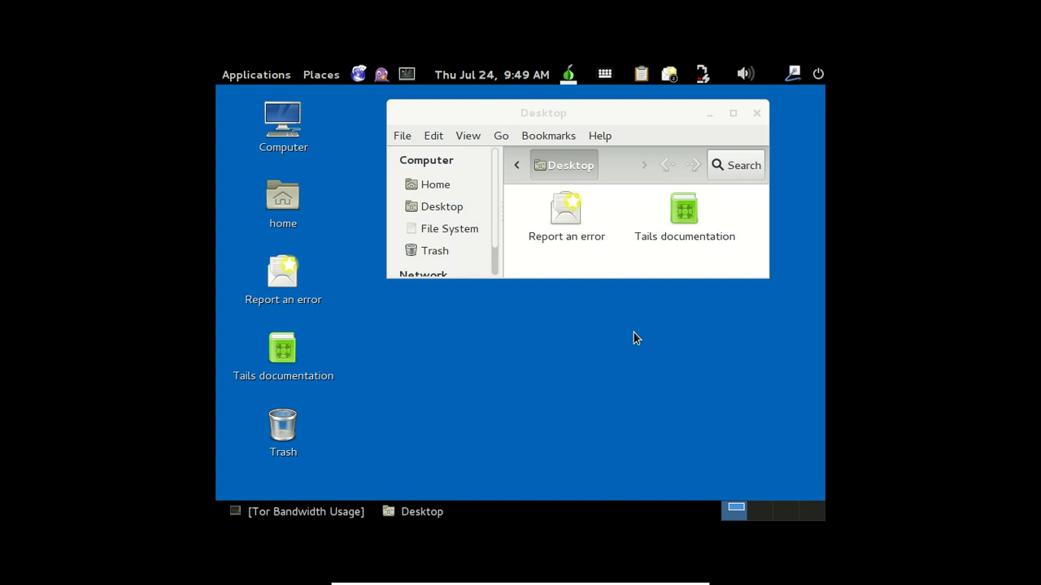
mouse_move(372, 152)
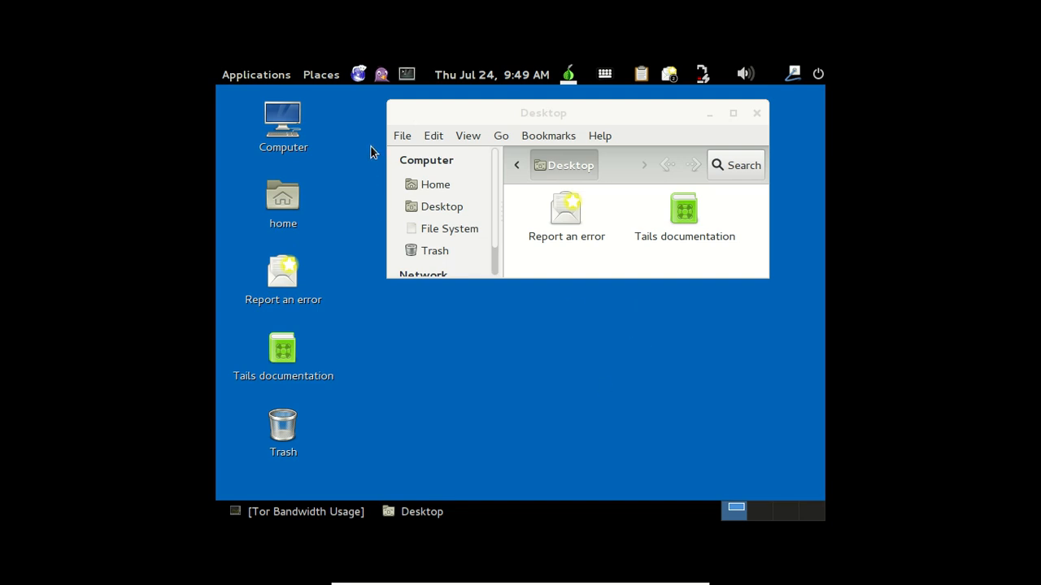
- Drag the Desktop folder window lower on the desktop and browse the Applications menu
left_click_drag(543, 112, 502, 173)
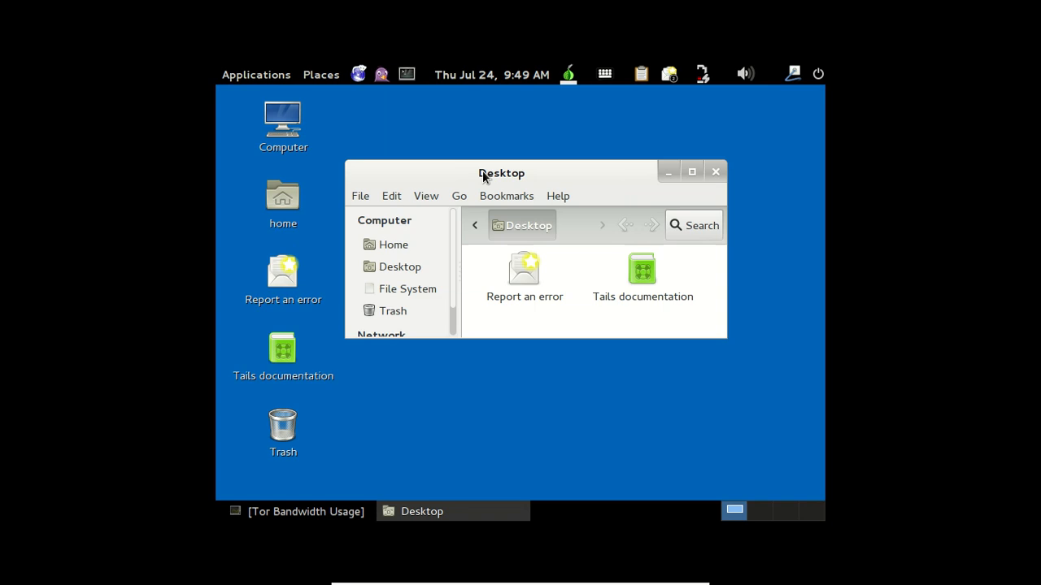
mouse_move(256, 74)
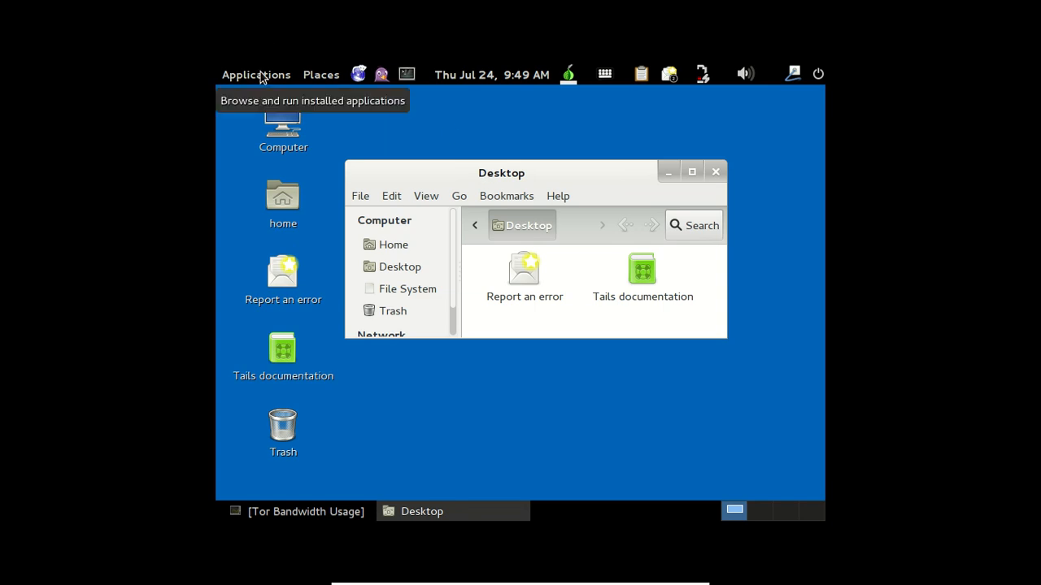
left_click(256, 74)
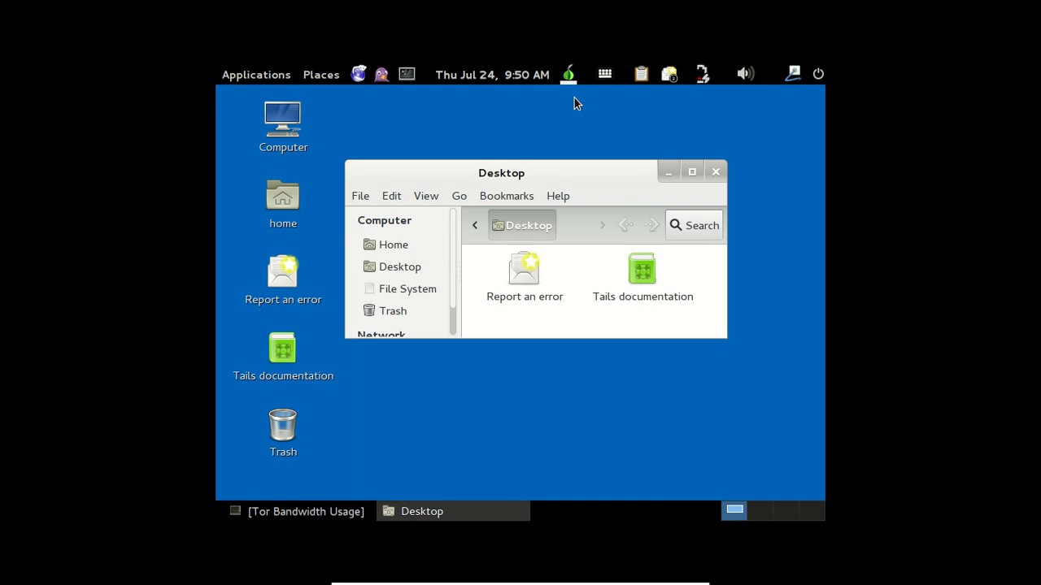
- Open Vidalia's Tor Bandwidth Usage graph, then shrink and minimize its window
left_click(567, 73)
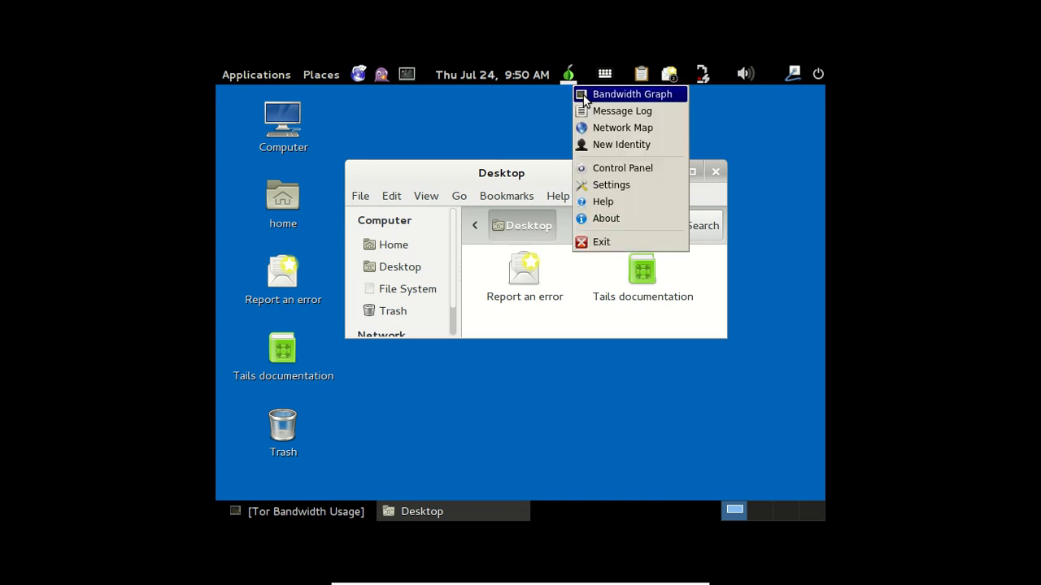
left_click(632, 93)
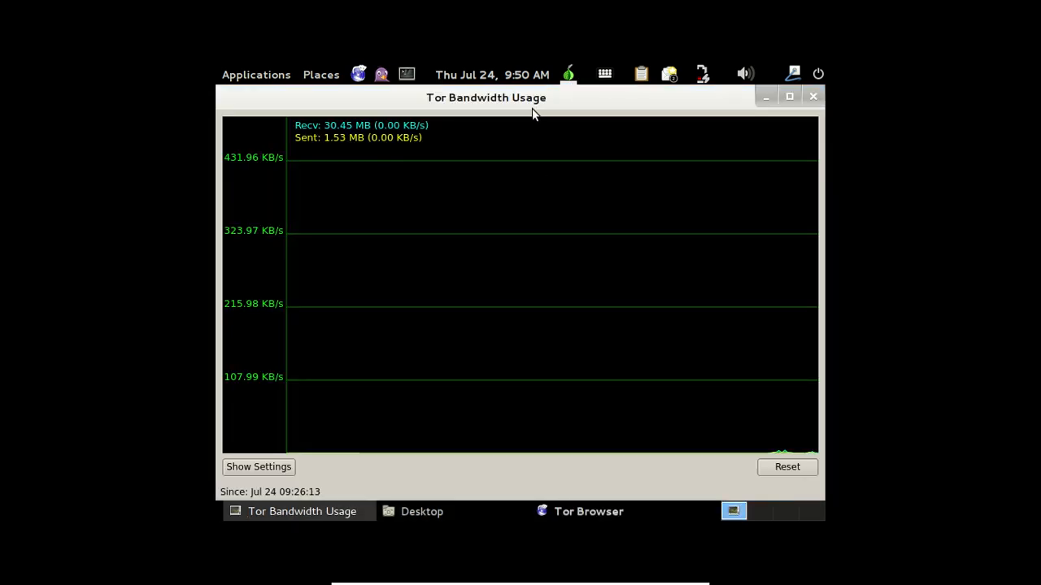
left_click(587, 512)
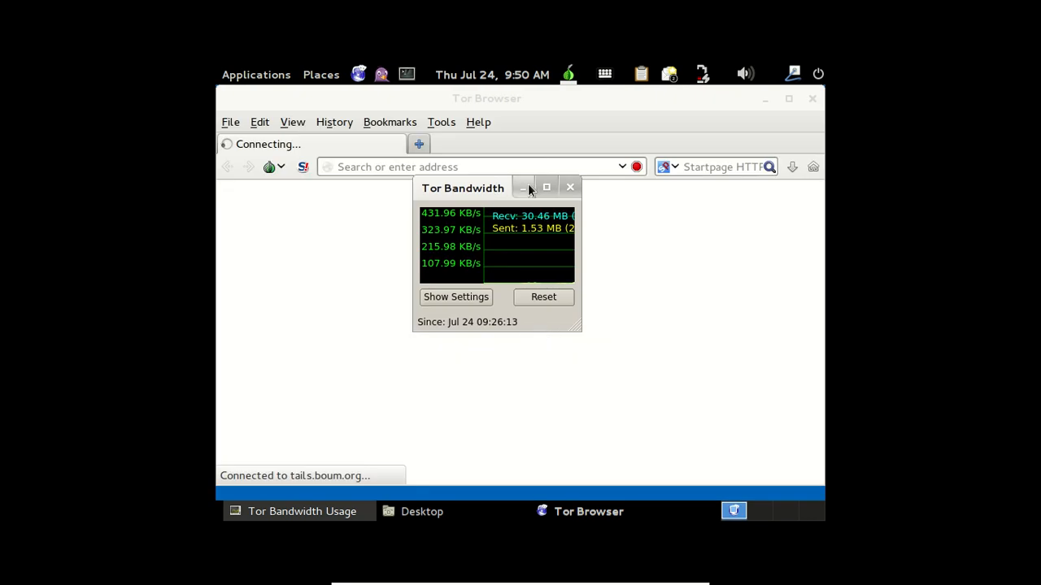
mouse_move(523, 187)
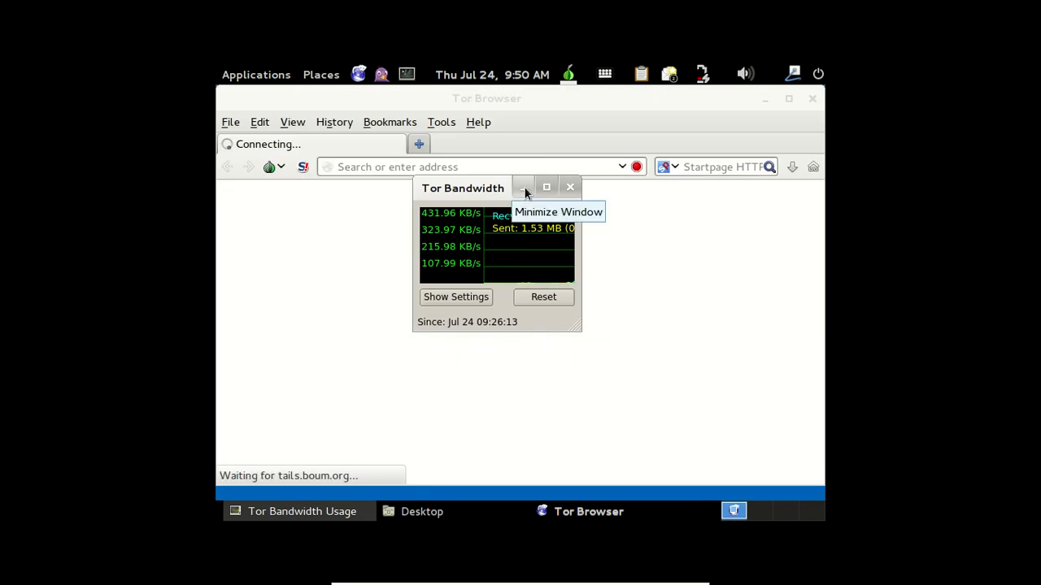
left_click(523, 187)
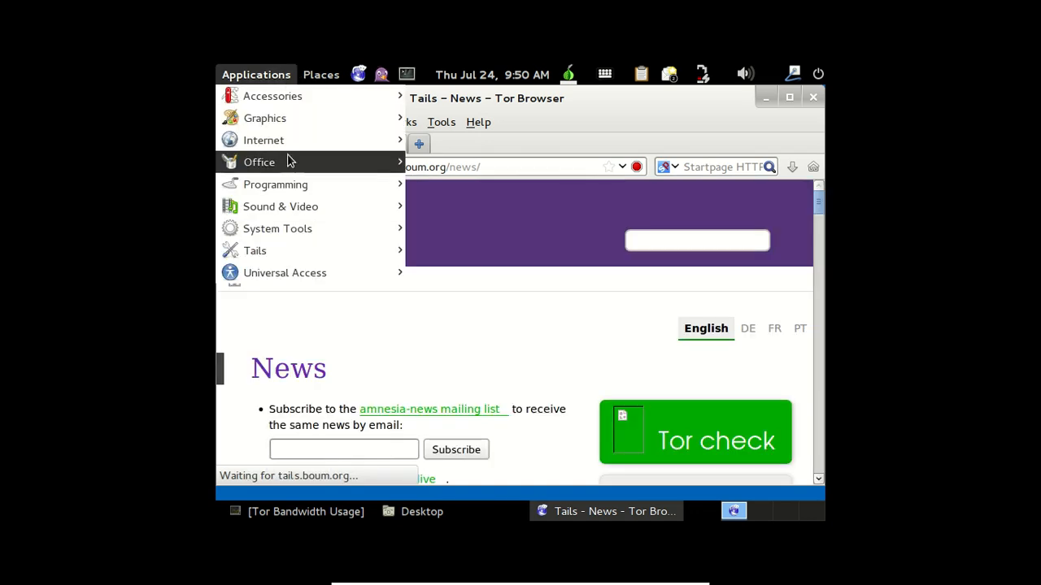
mouse_move(264, 140)
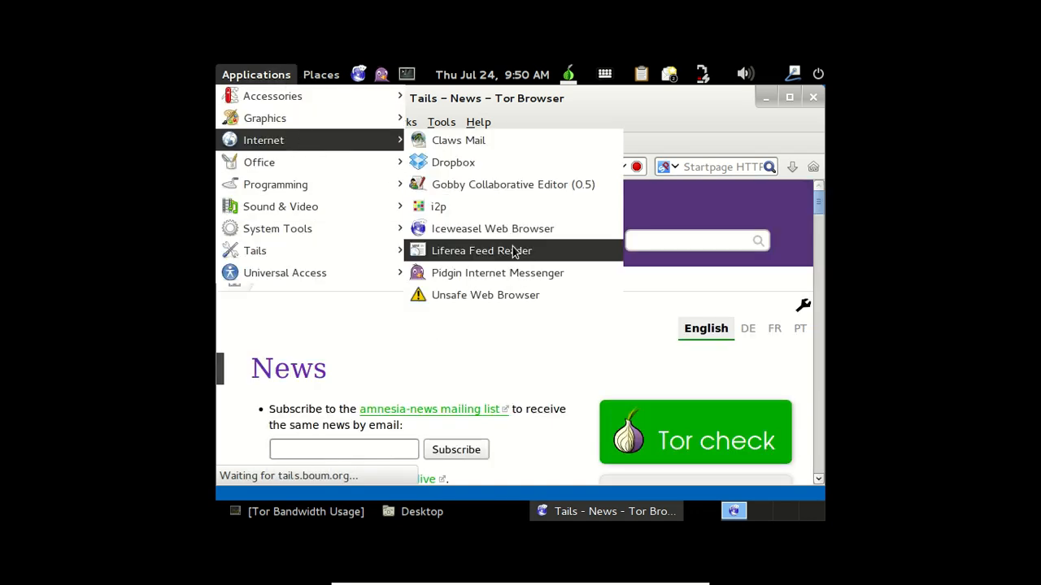
mouse_move(492, 228)
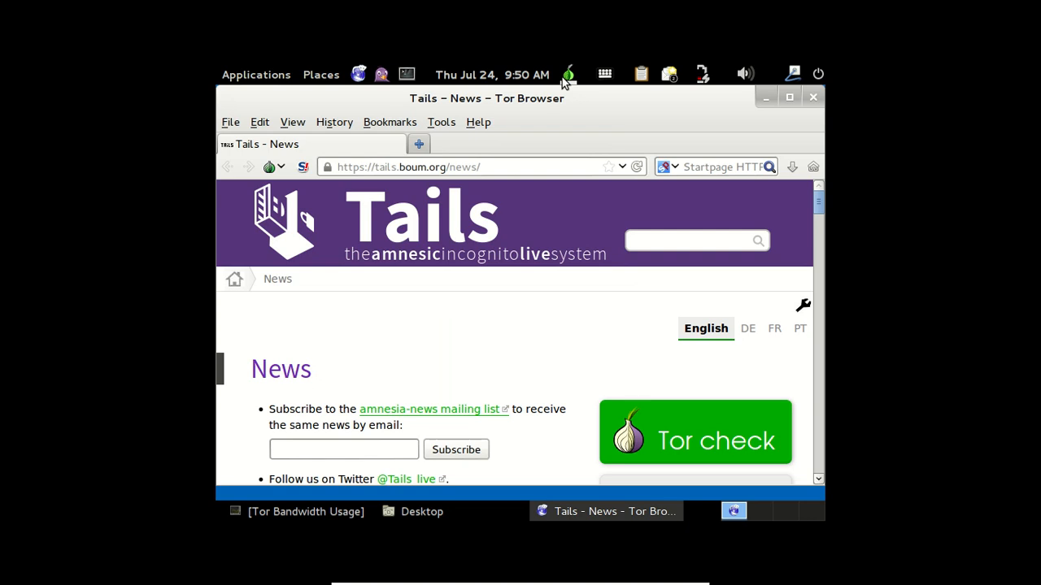
mouse_move(295, 63)
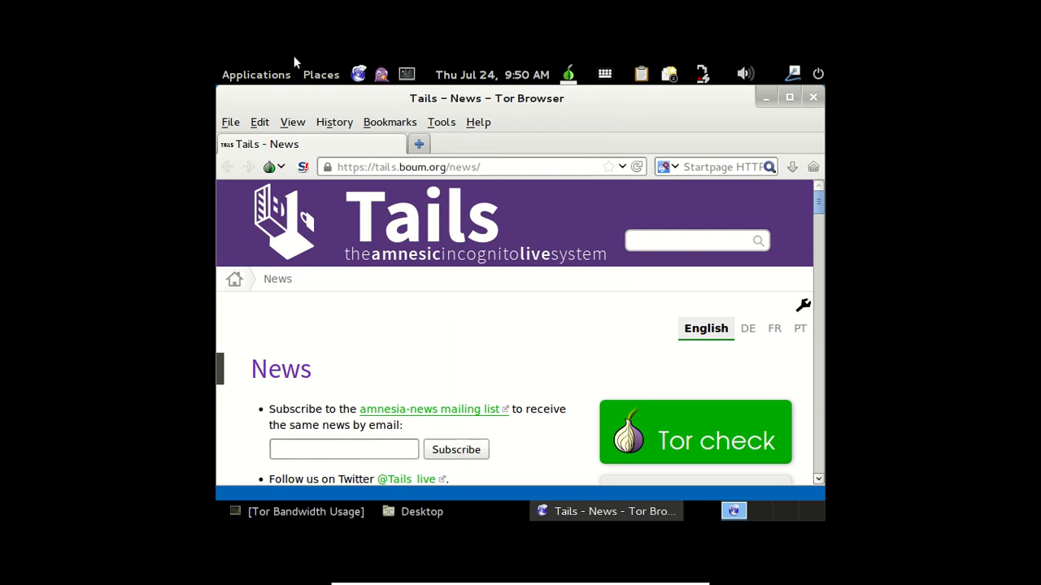
left_click(256, 74)
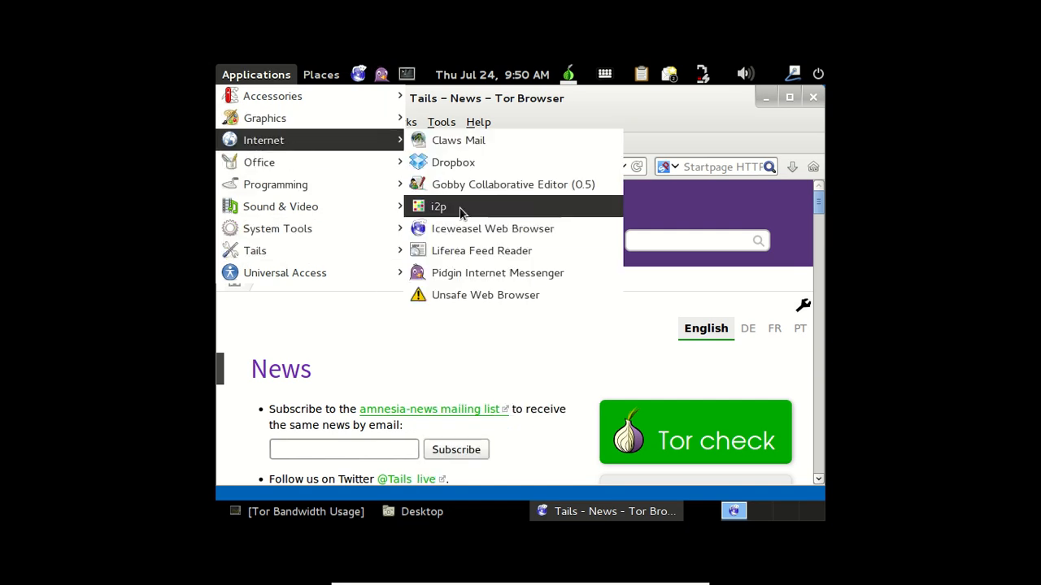
mouse_move(474, 205)
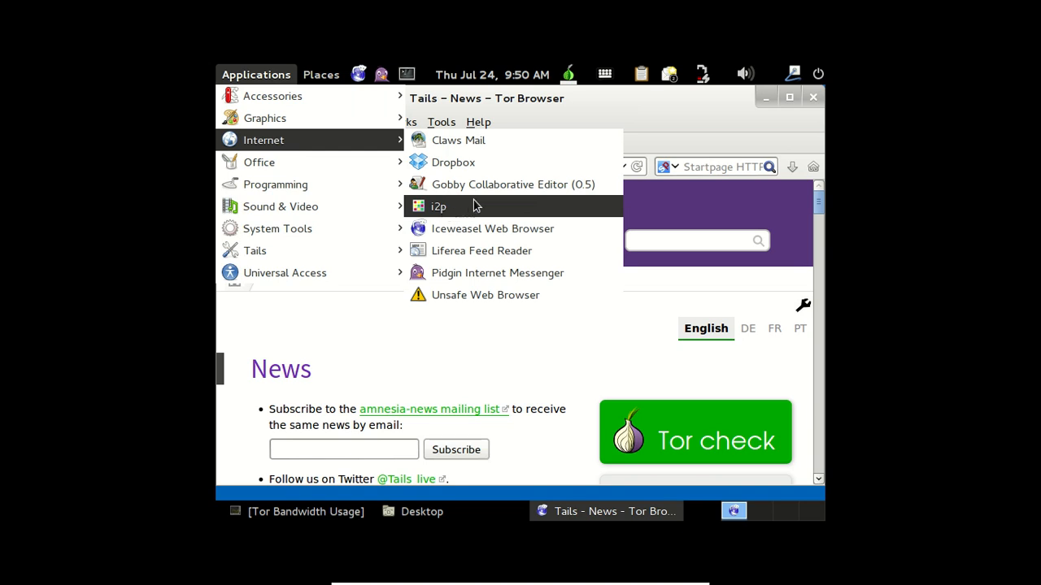
mouse_move(476, 206)
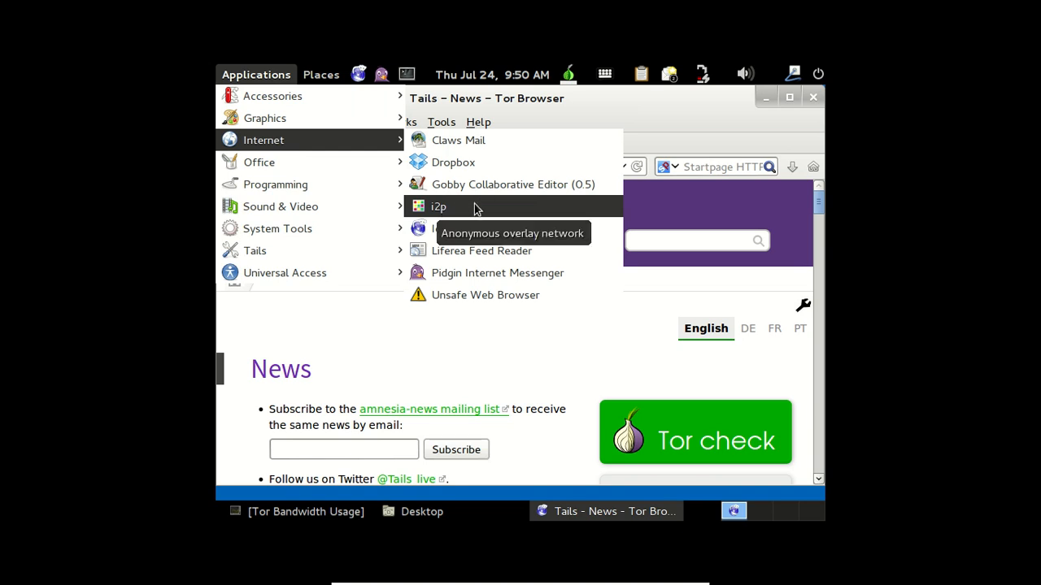
mouse_move(488, 202)
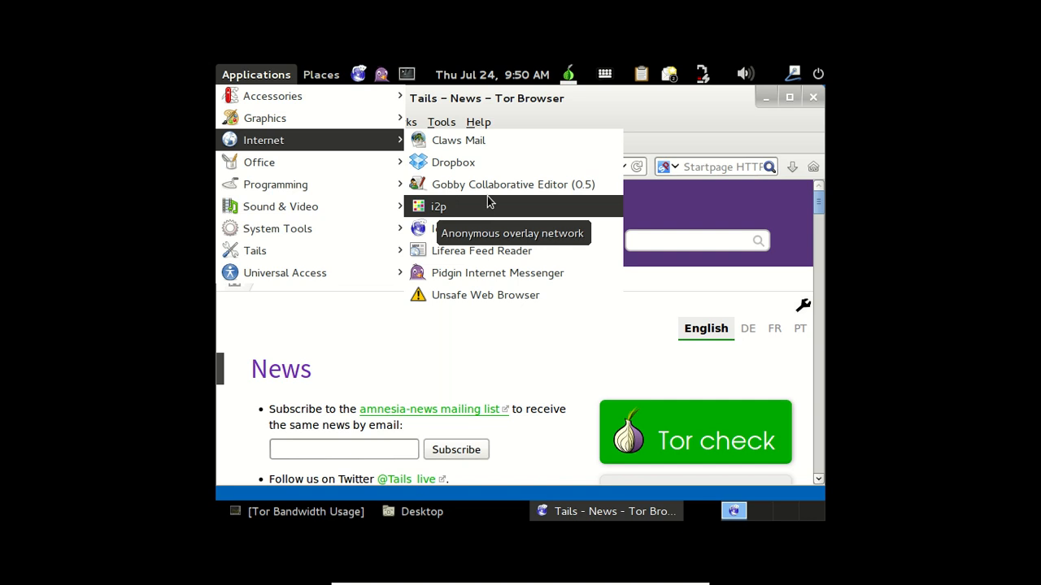
mouse_move(501, 210)
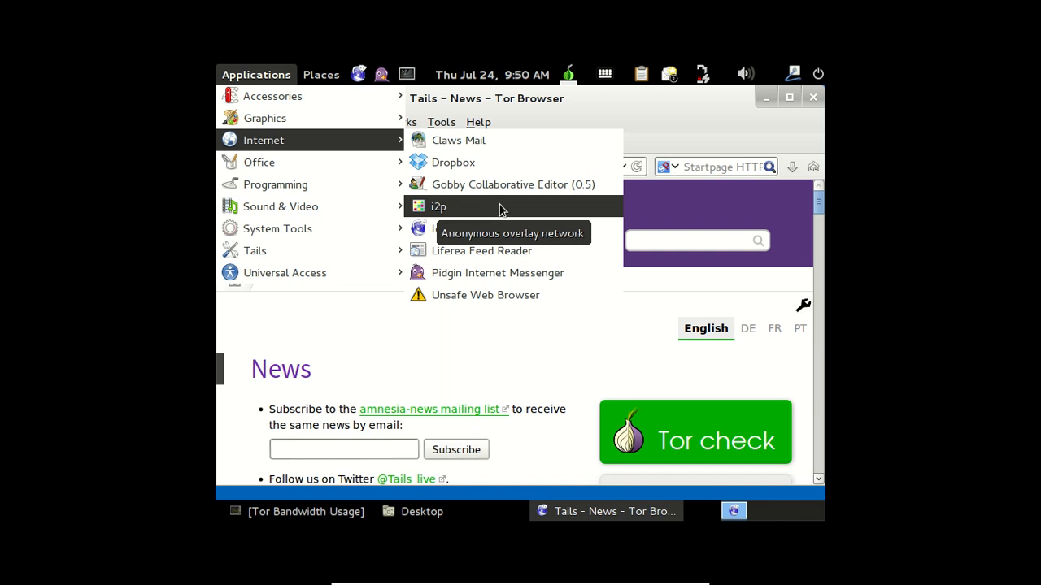
mouse_move(486, 314)
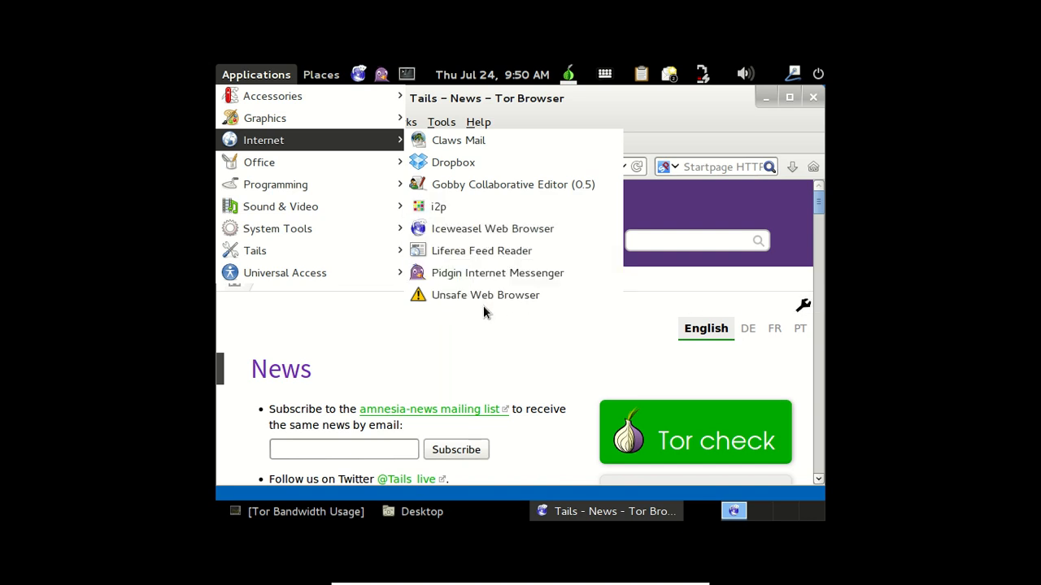
mouse_move(486, 294)
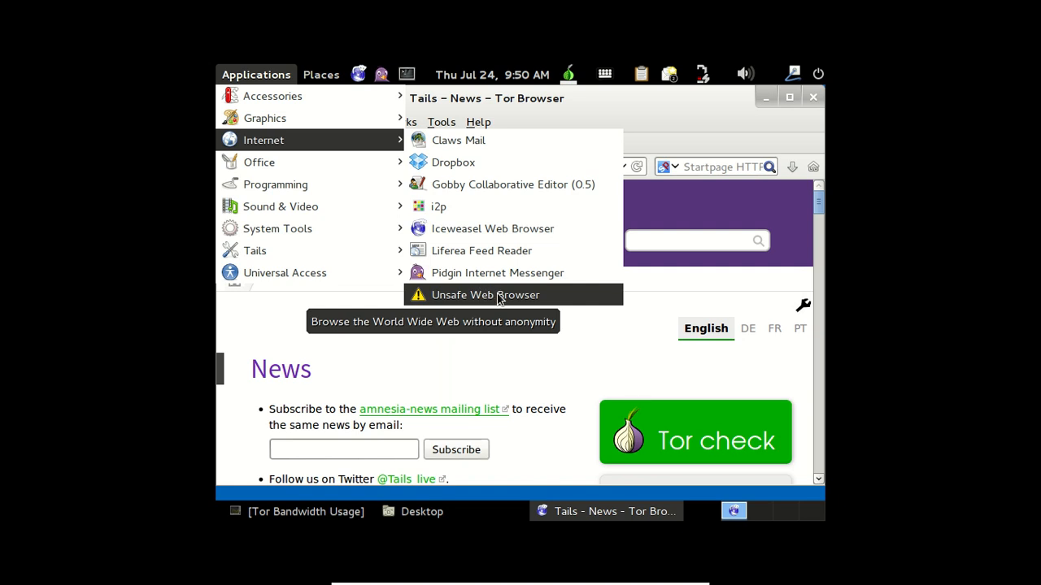
mouse_move(514, 303)
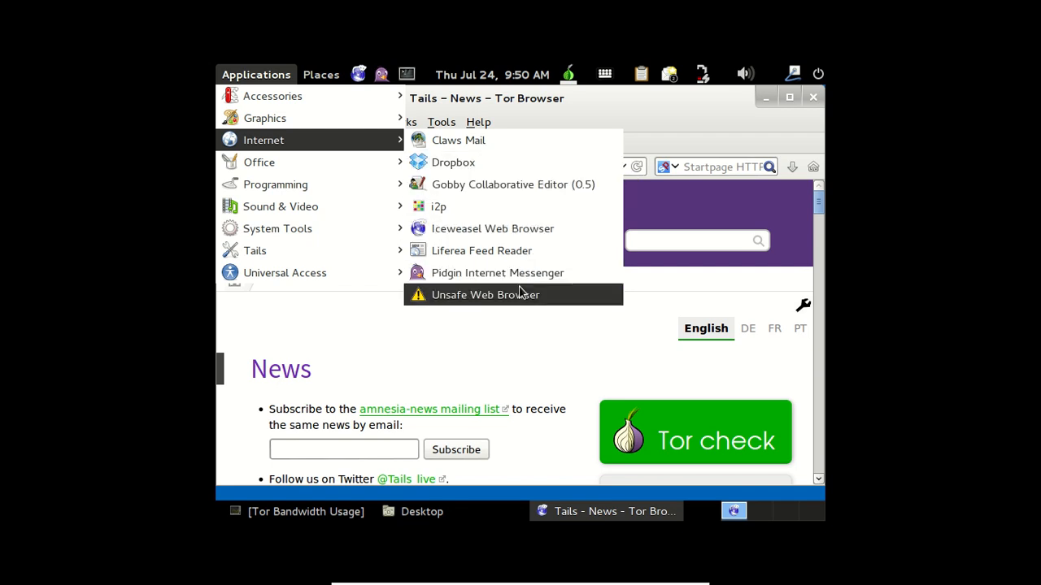
mouse_move(476, 433)
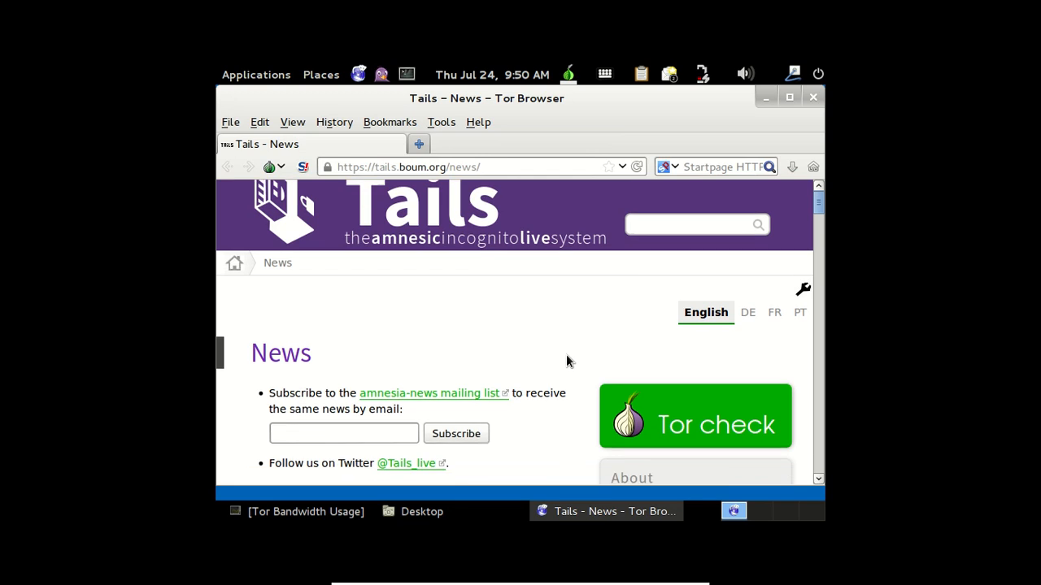
- Scroll the Tails News page and search for 'bug' to read the 1.1~rc1 known issues
scroll("down", 3)
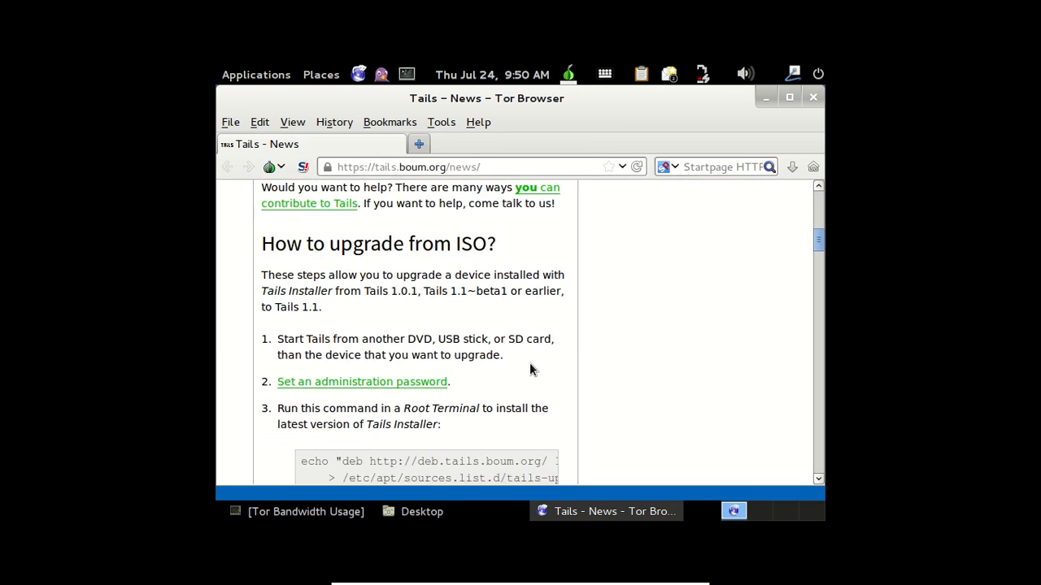
scroll("down", 3)
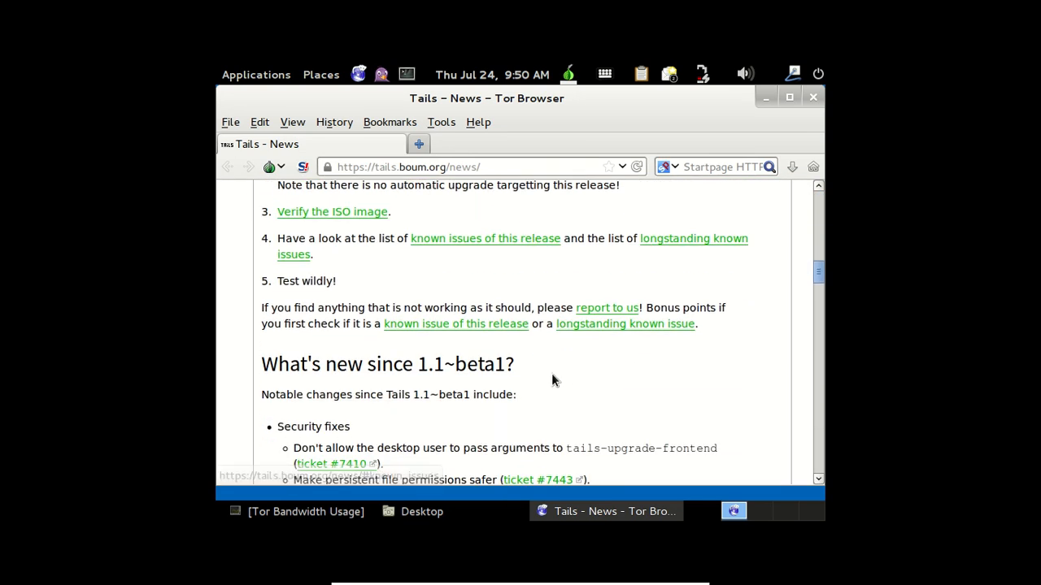
type("bug")
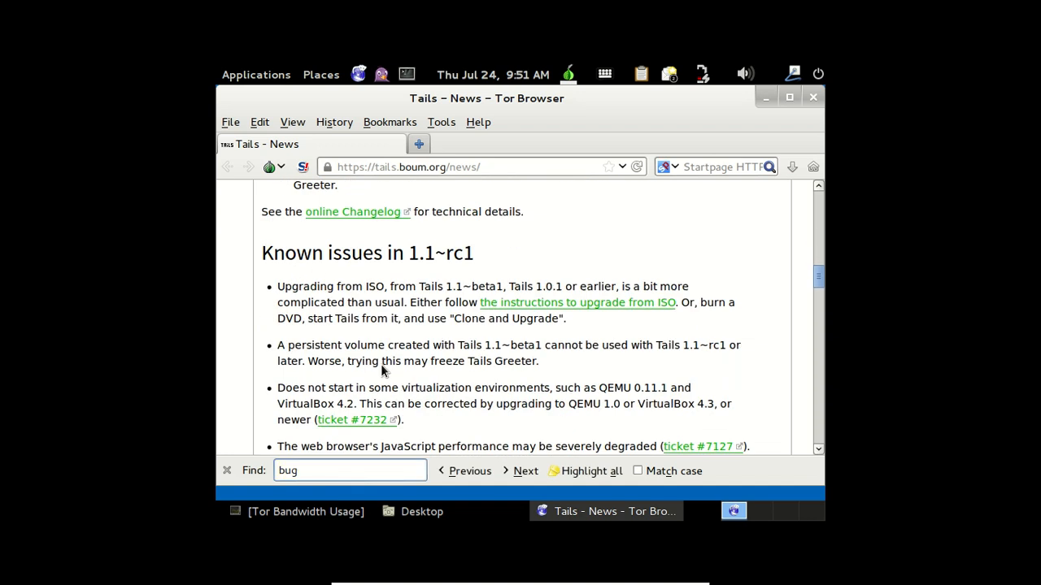
scroll("down", 3)
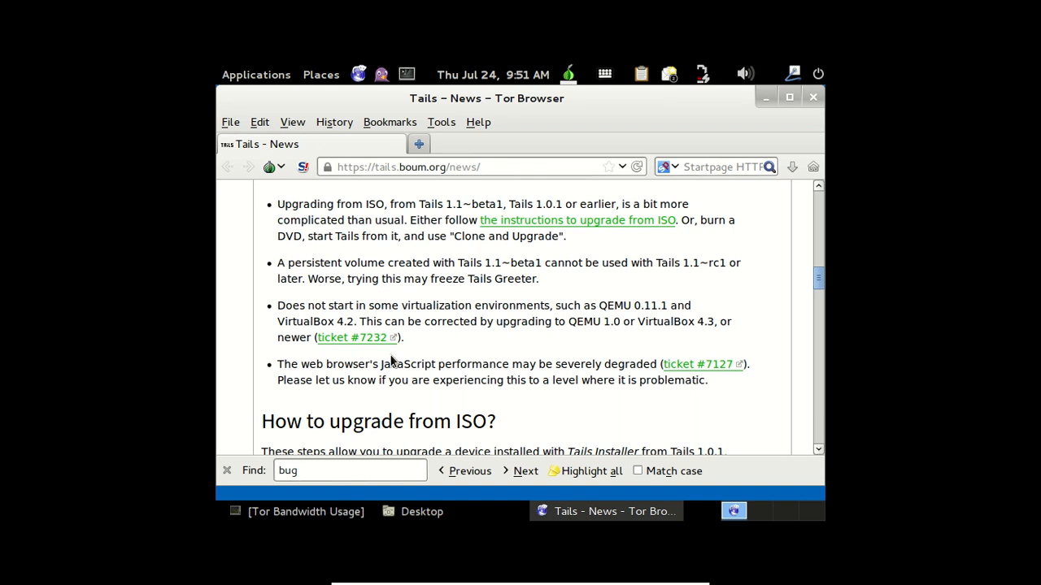
mouse_move(626, 128)
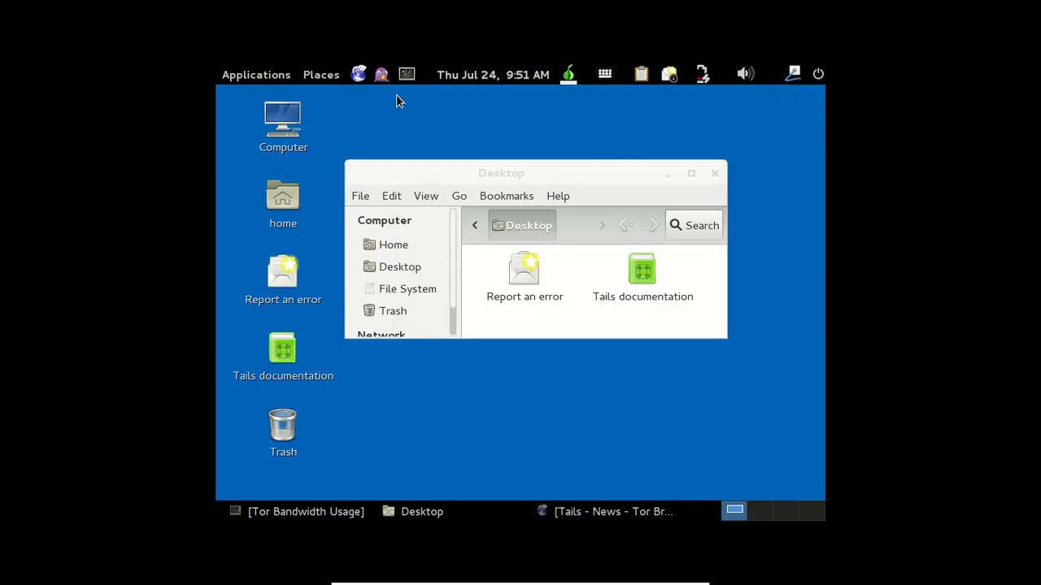
- Focus the Desktop folder window and drag it up near the top panel
left_click(255, 74)
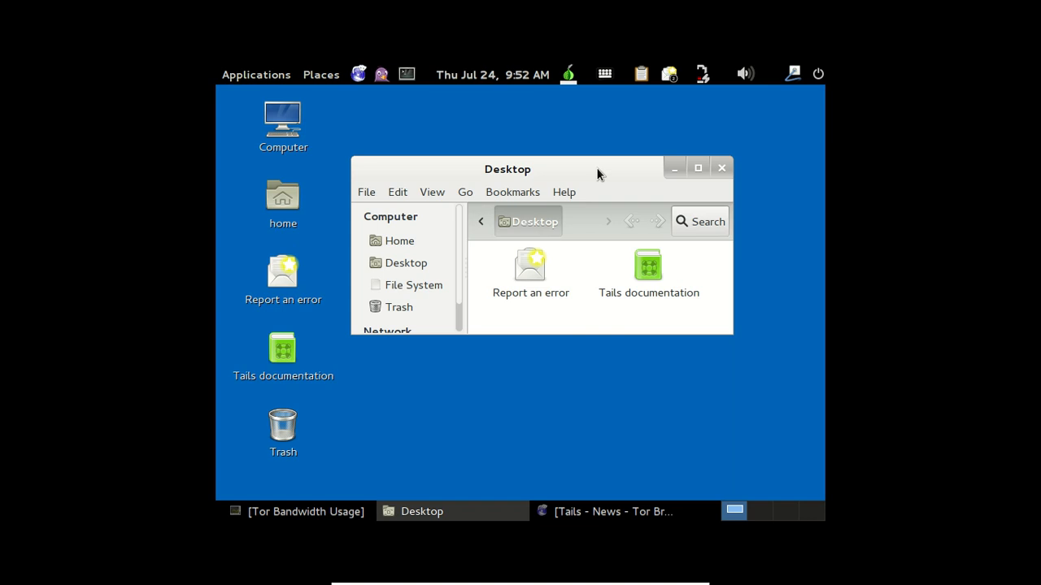
mouse_move(597, 171)
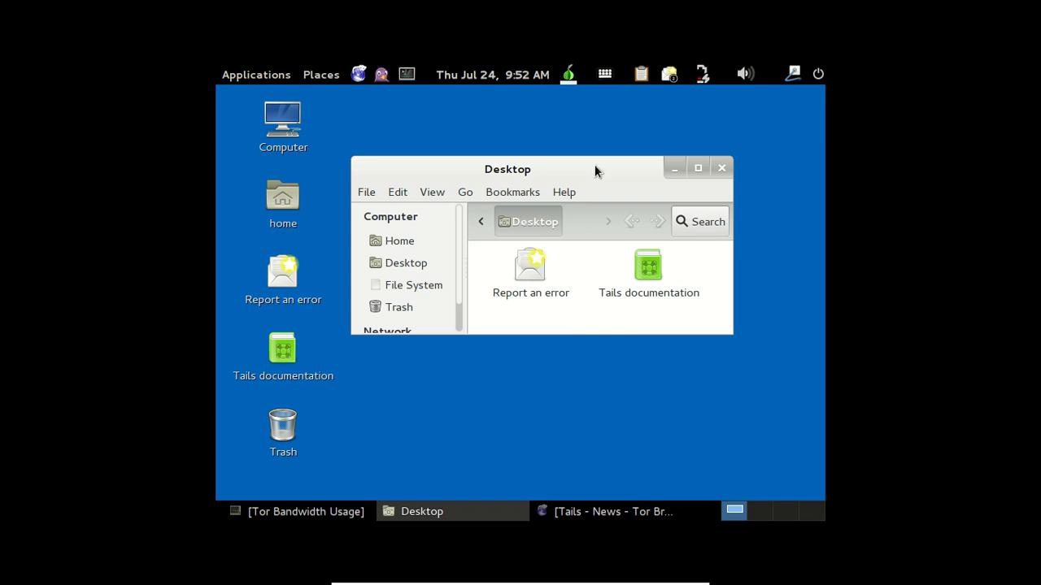
mouse_move(507, 173)
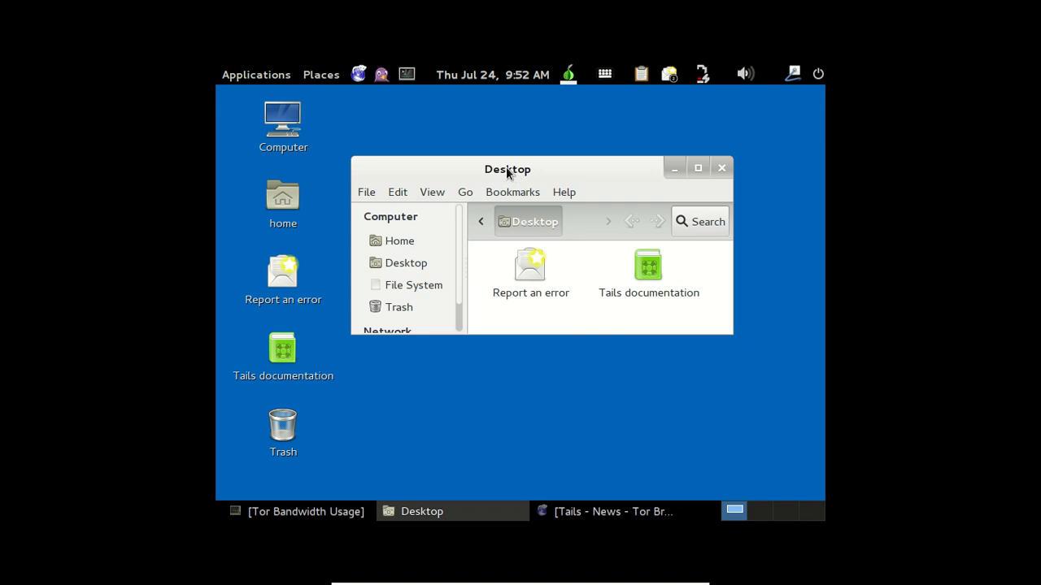
left_click_drag(507, 170, 512, 170)
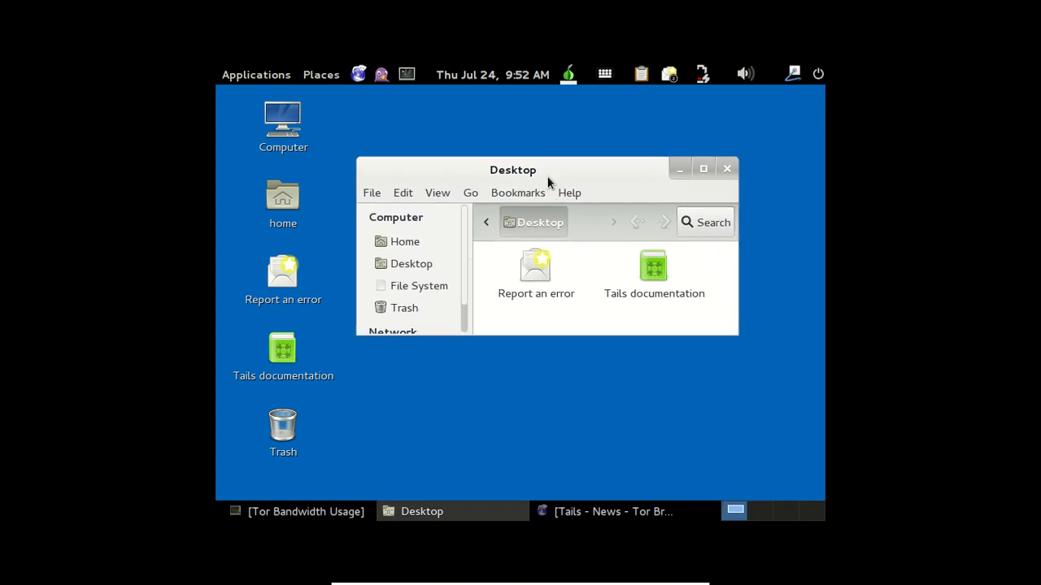
mouse_move(572, 179)
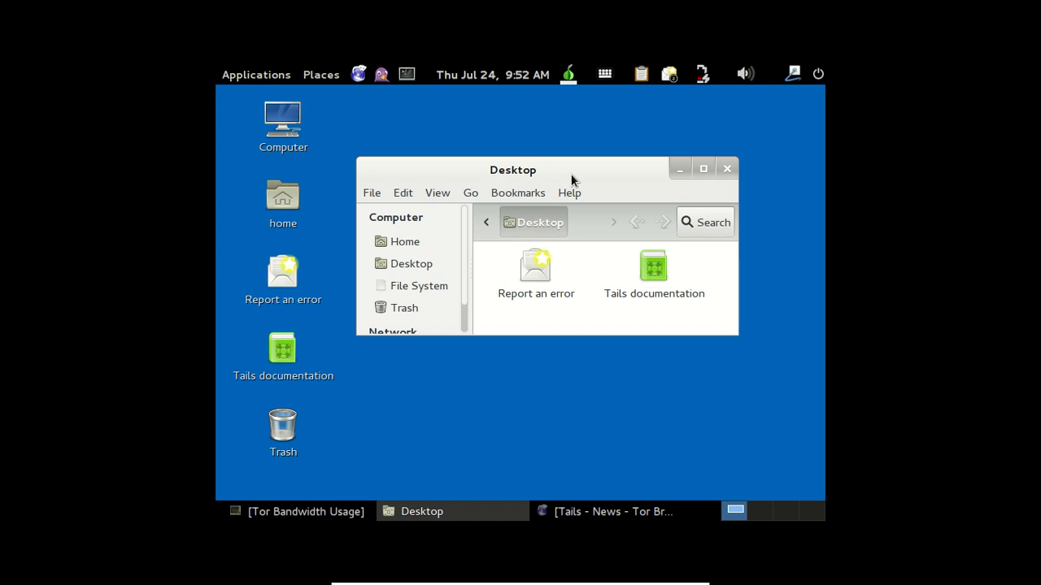
left_click_drag(513, 170, 502, 149)
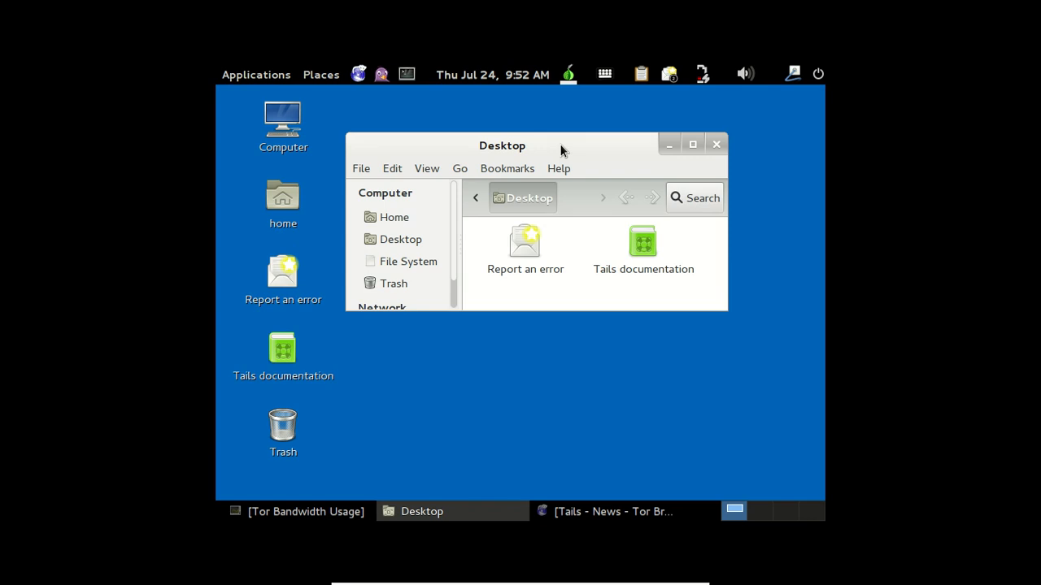
mouse_move(671, 80)
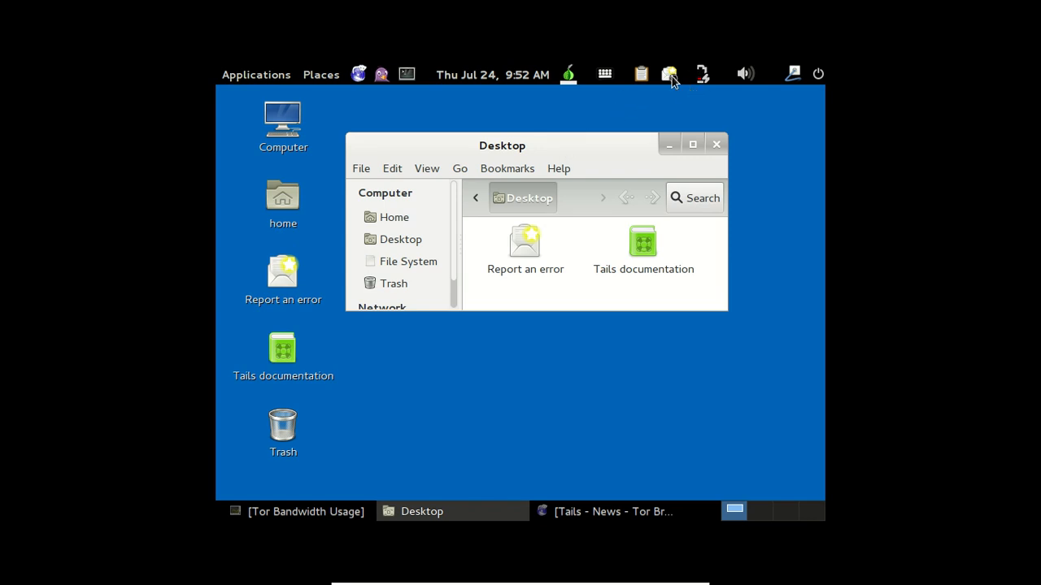
left_click_drag(502, 144, 513, 170)
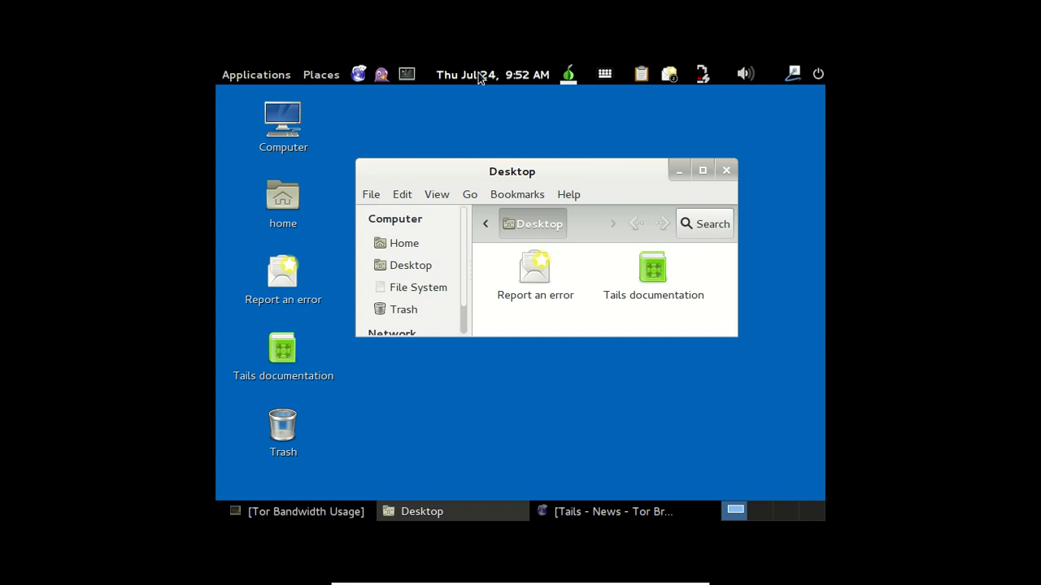
mouse_move(488, 147)
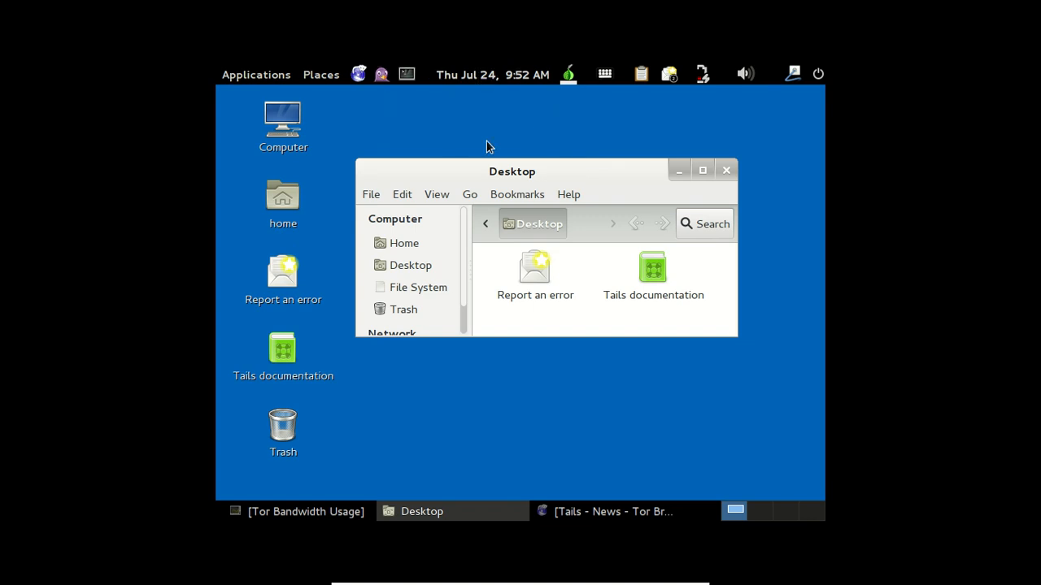
left_click_drag(511, 172, 489, 123)
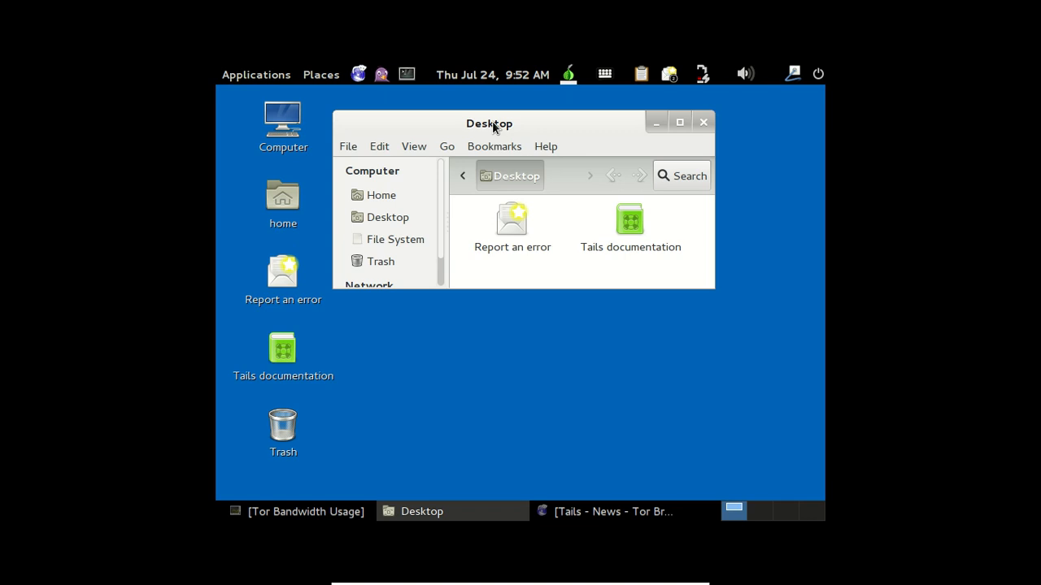
mouse_move(505, 128)
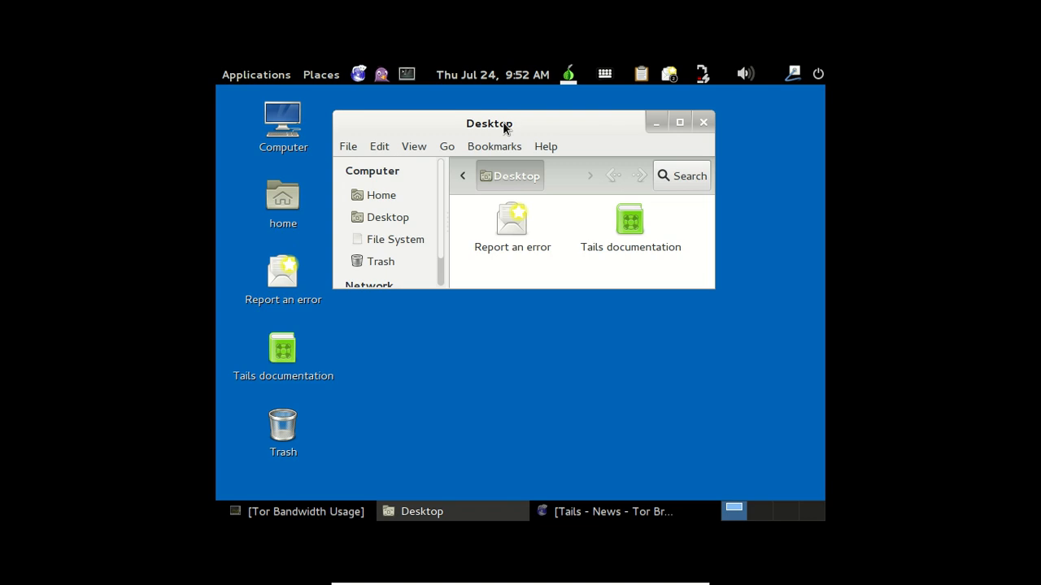
mouse_move(508, 130)
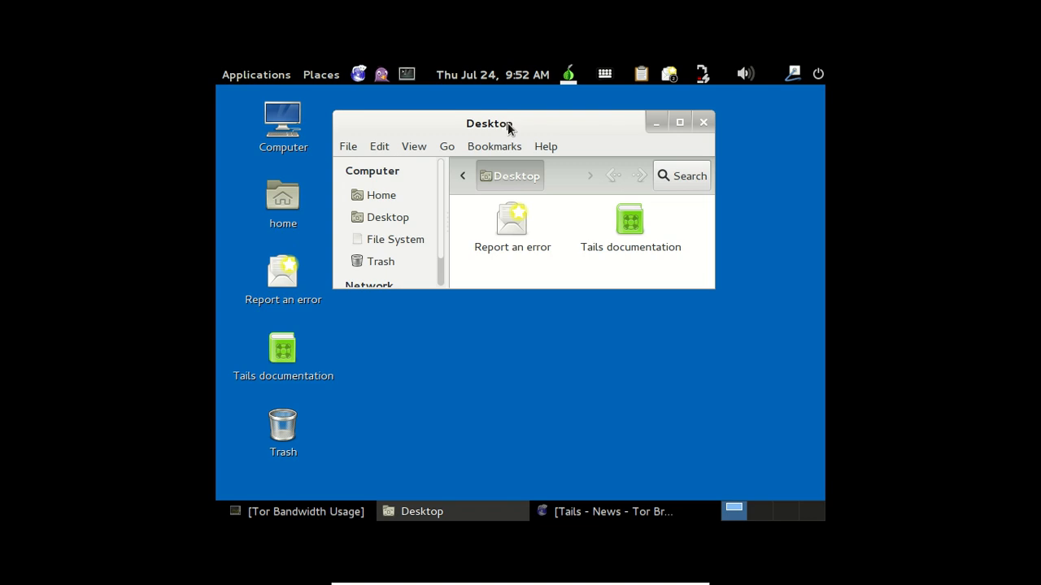